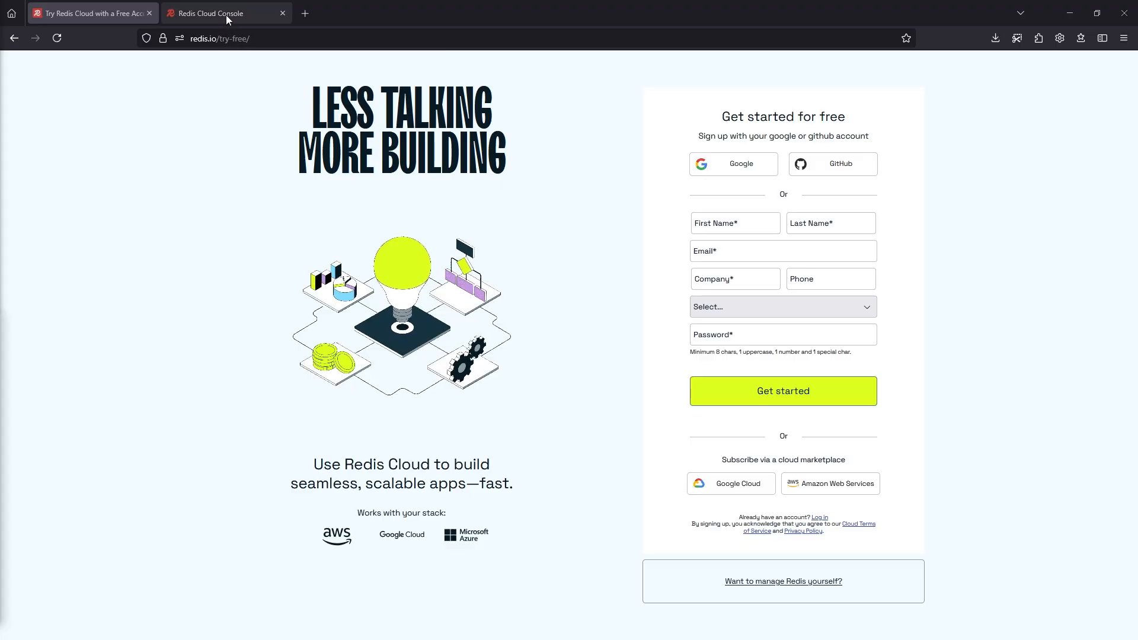
Switch the browser to the Redis Cloud Console sign-in page
left_click(213, 13)
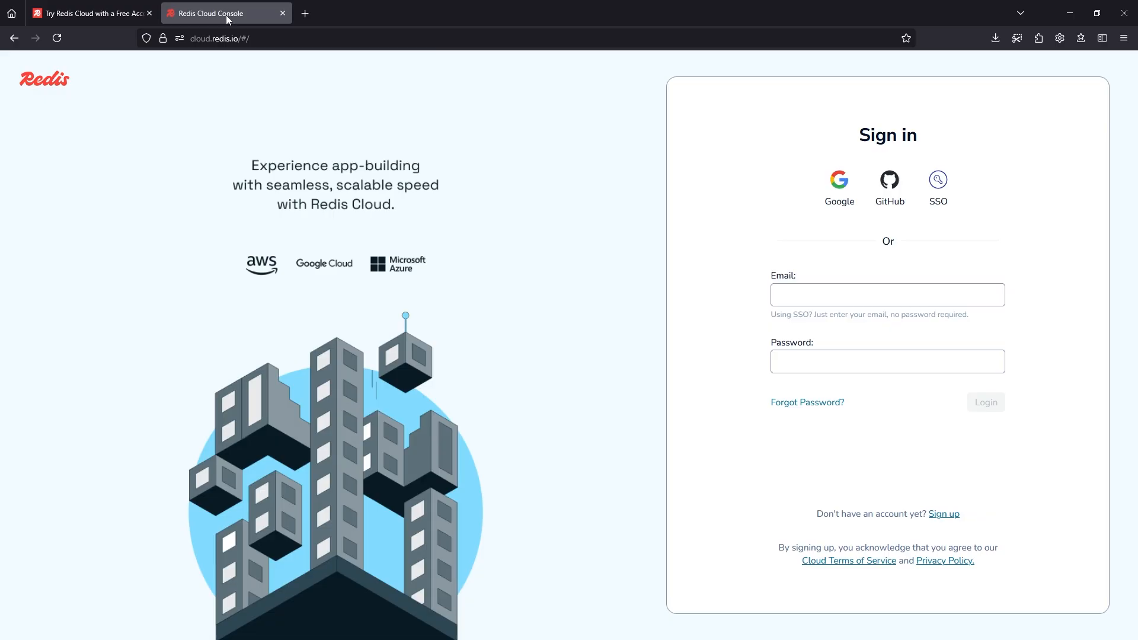
mouse_move(374, 107)
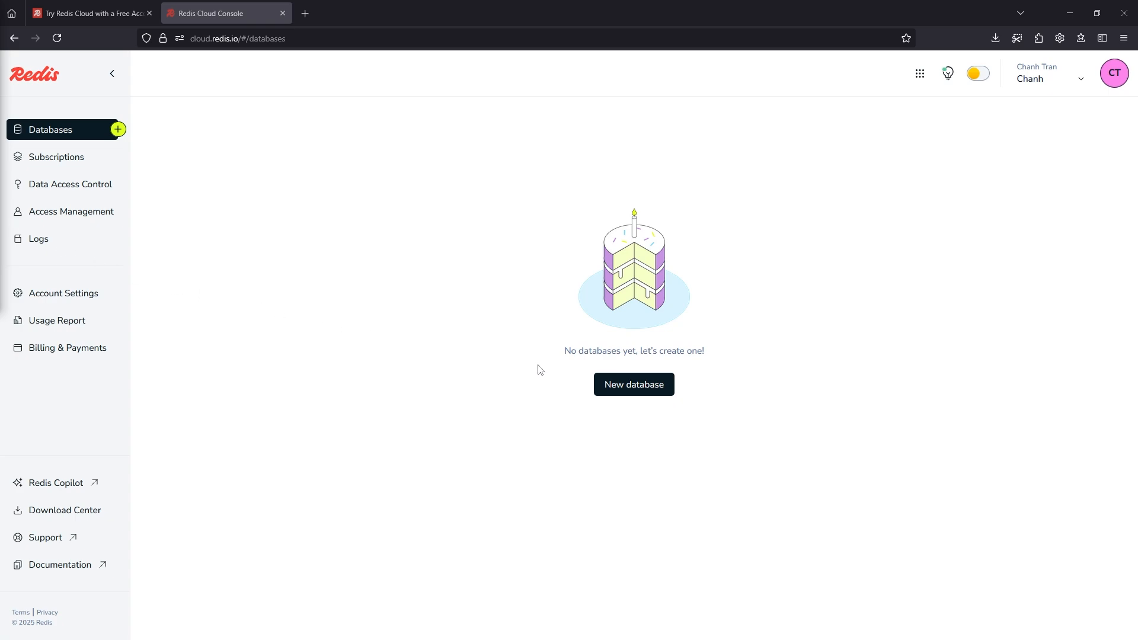
mouse_move(650, 394)
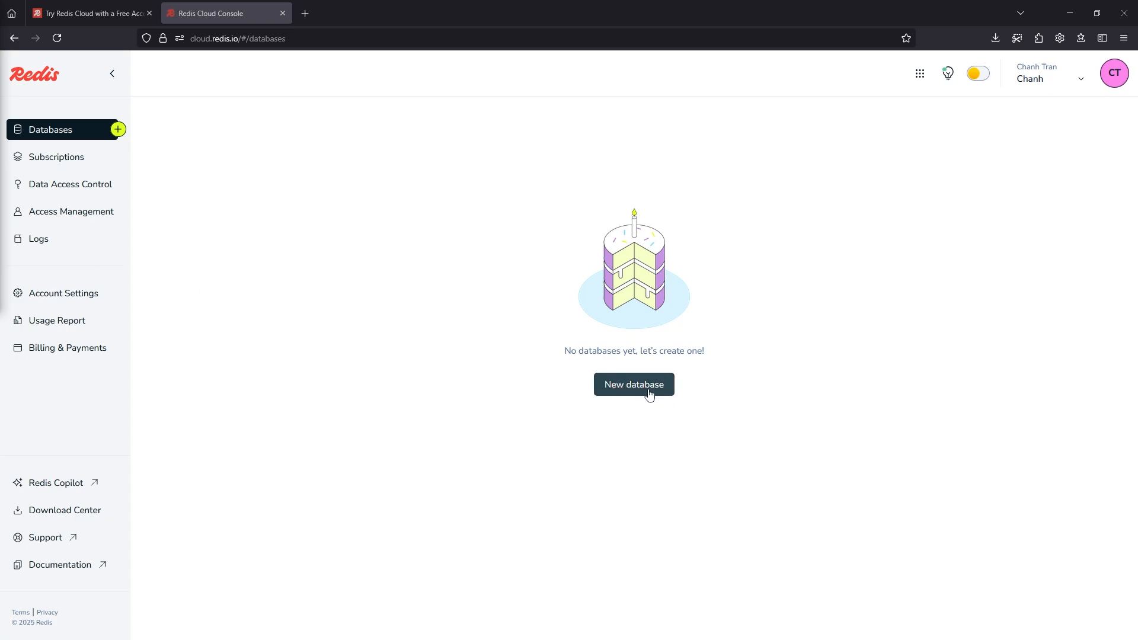
Configure a new Essentials database database-redis-racer on Google Cloud, Iowa, with the free 30 MB plan
left_click(633, 384)
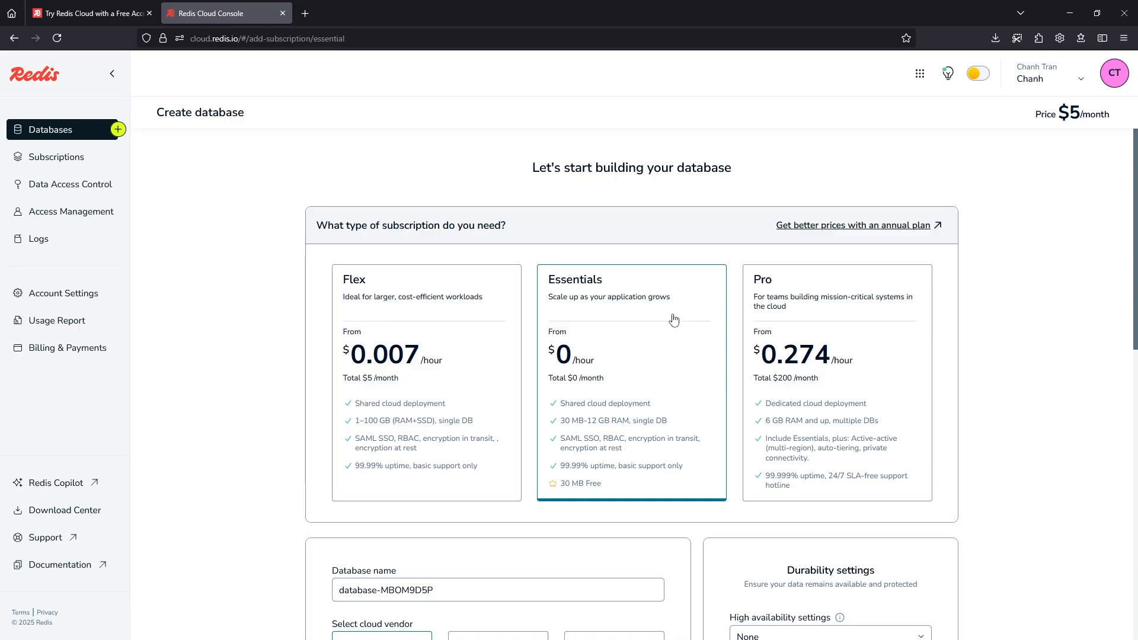
mouse_move(551, 550)
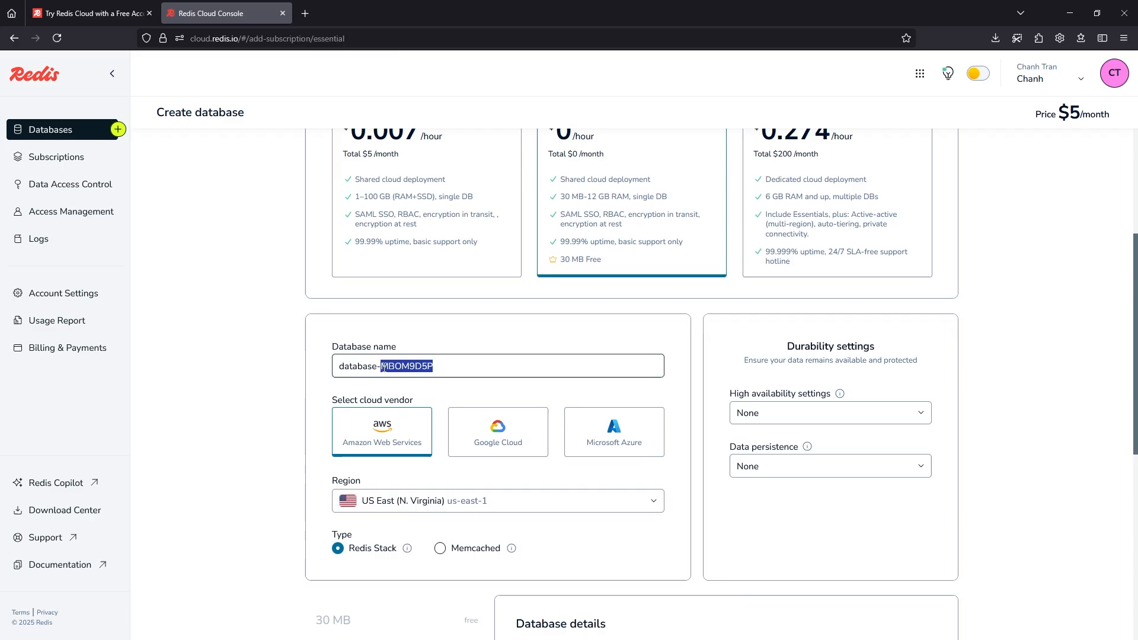
type("redis-racer")
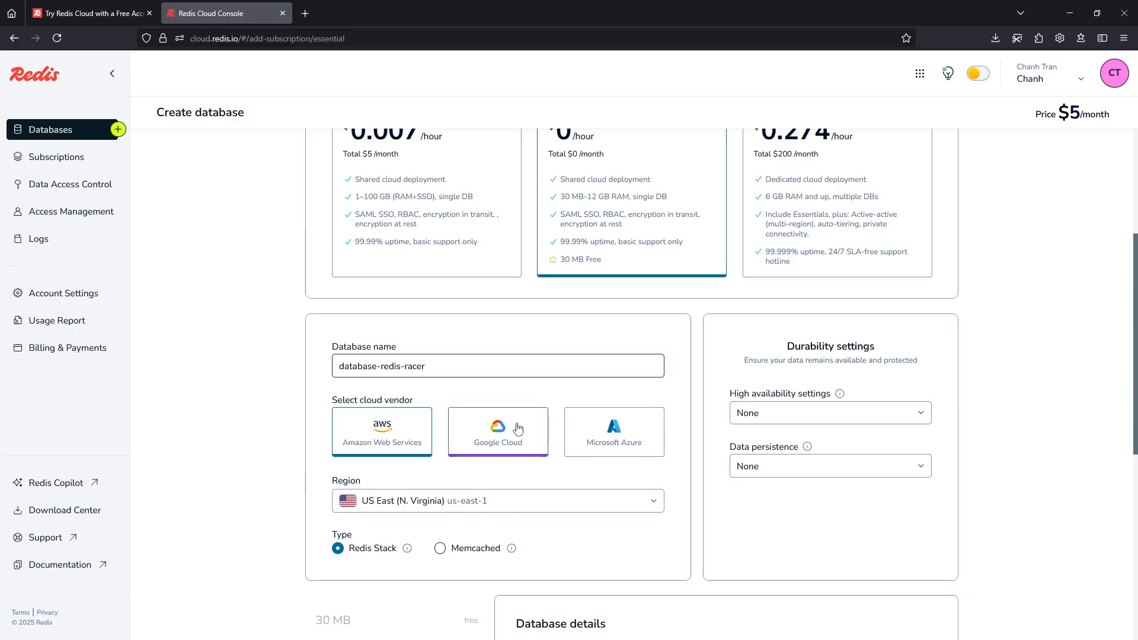
left_click(497, 432)
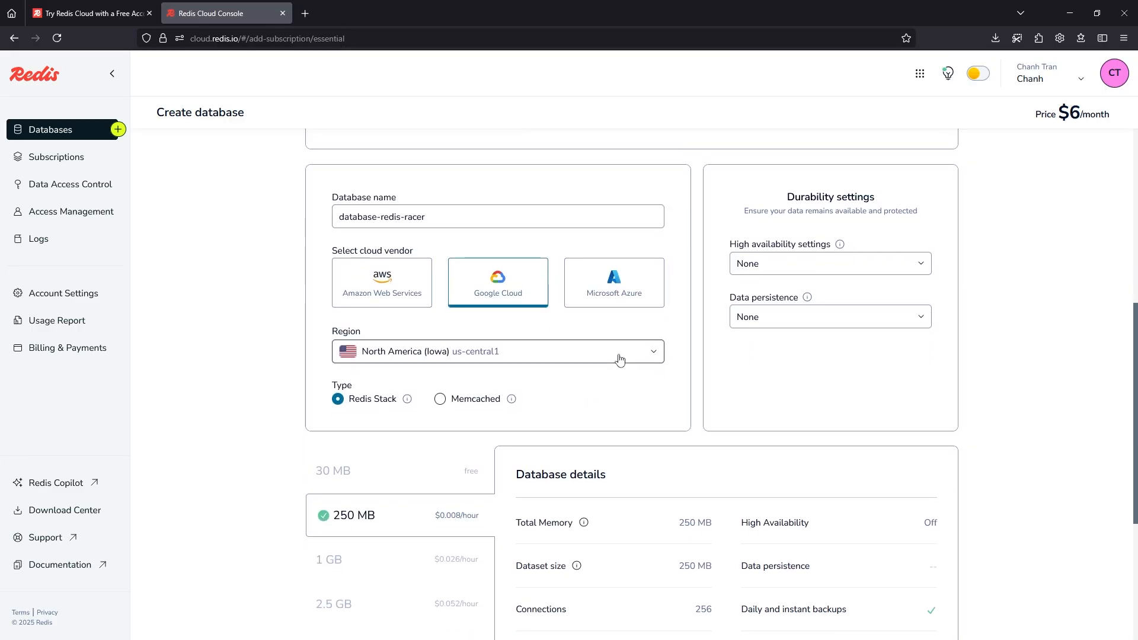
scroll("down", 3)
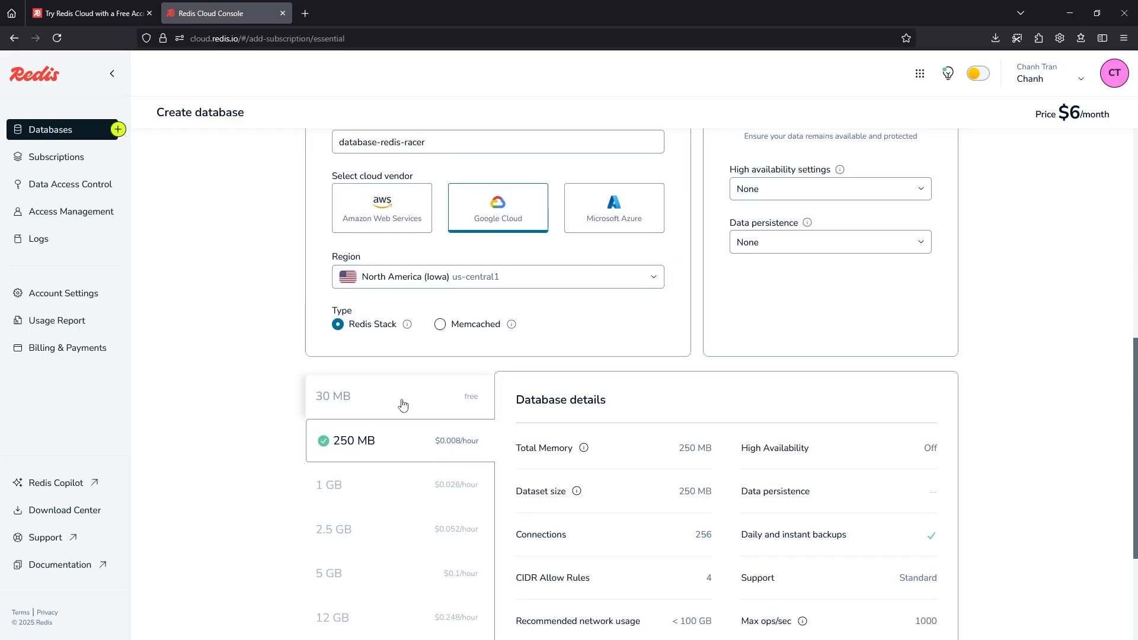
left_click(400, 396)
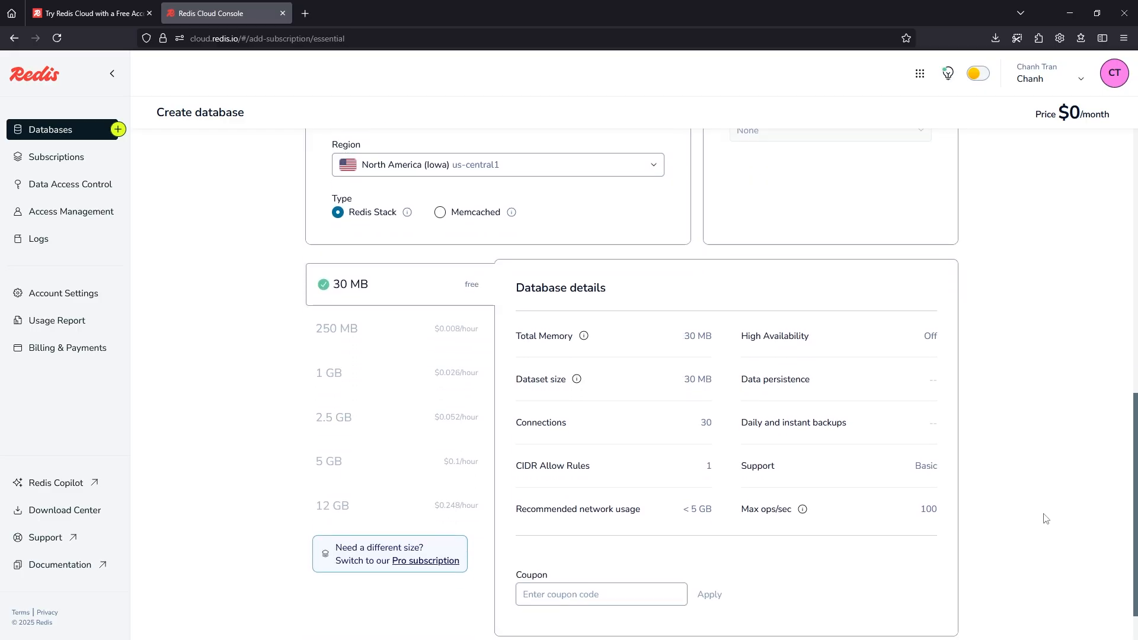
scroll("down", 3)
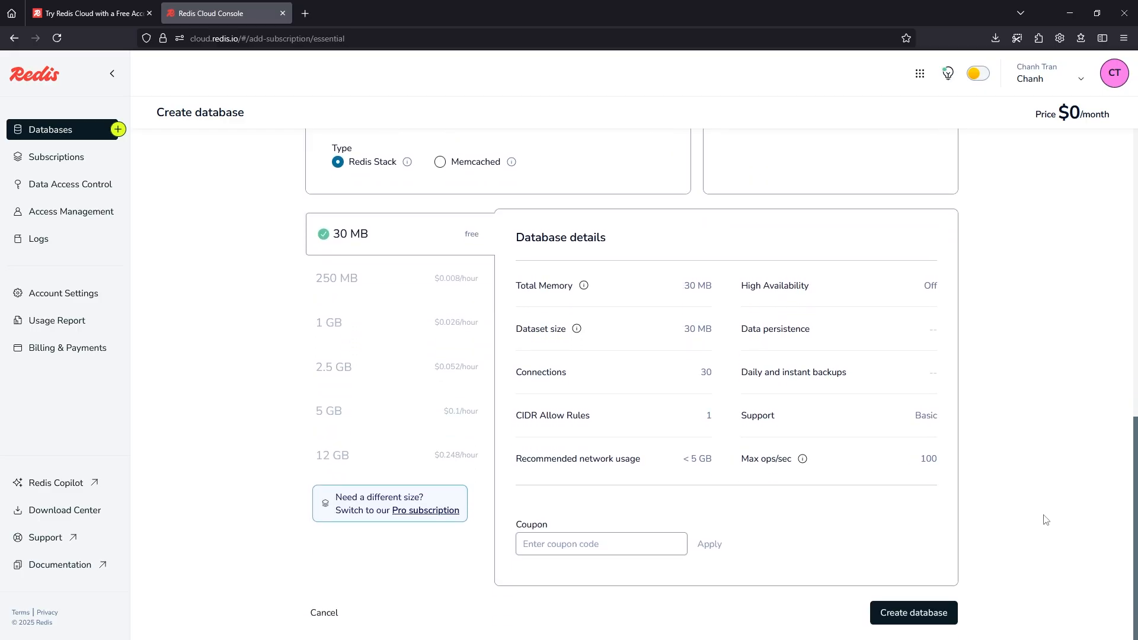
mouse_move(937, 623)
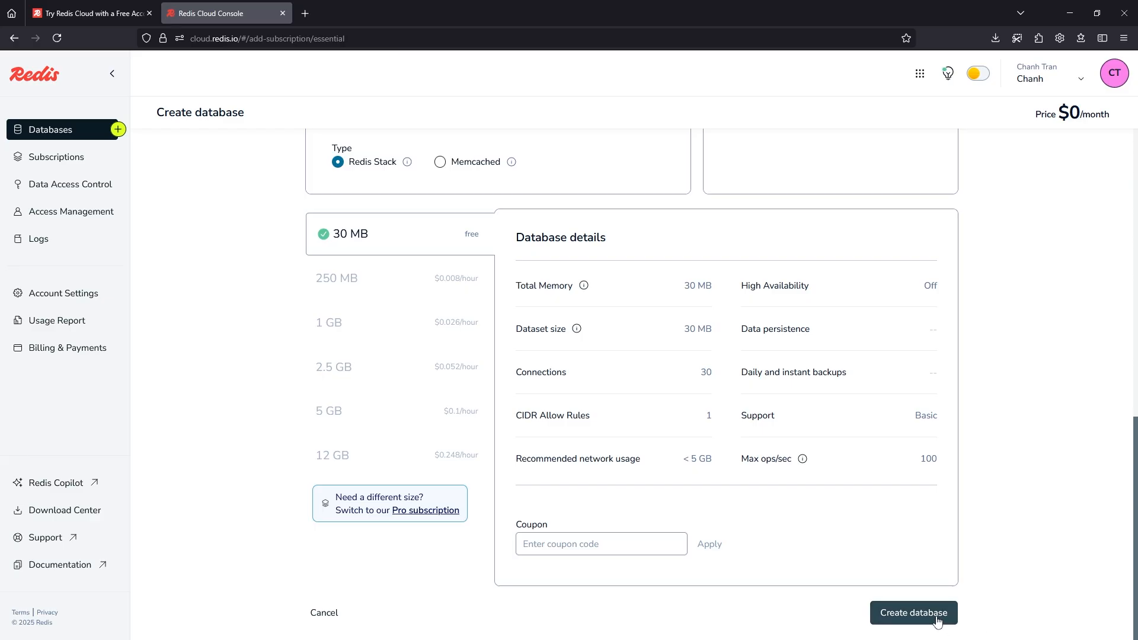
Create database-redis-racer and copy its public endpoint address
left_click(915, 612)
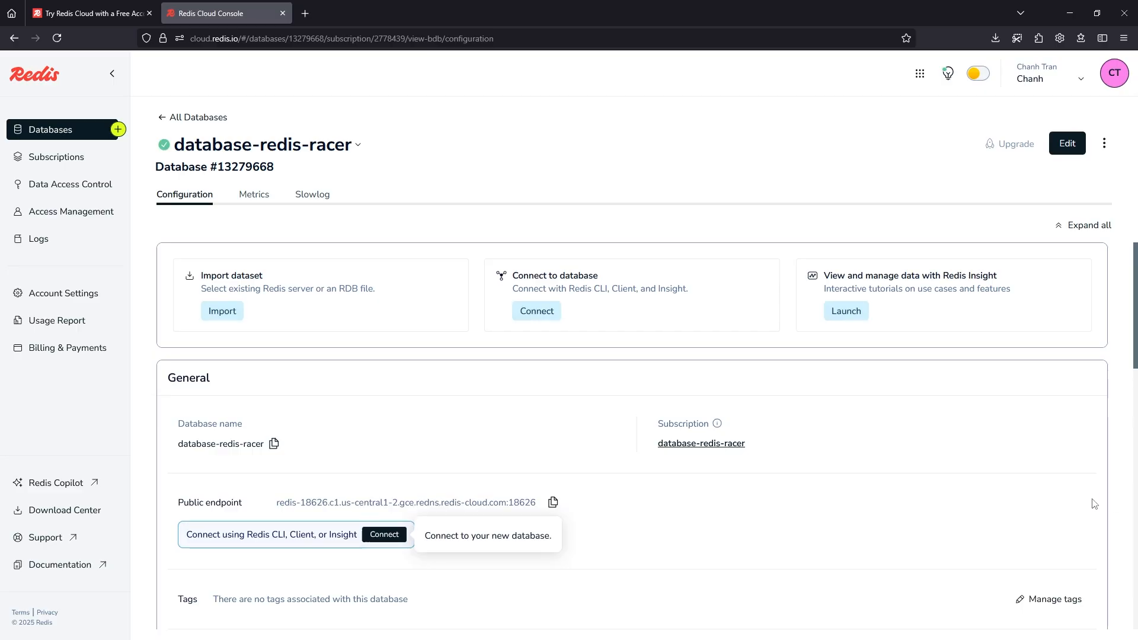
mouse_move(541, 515)
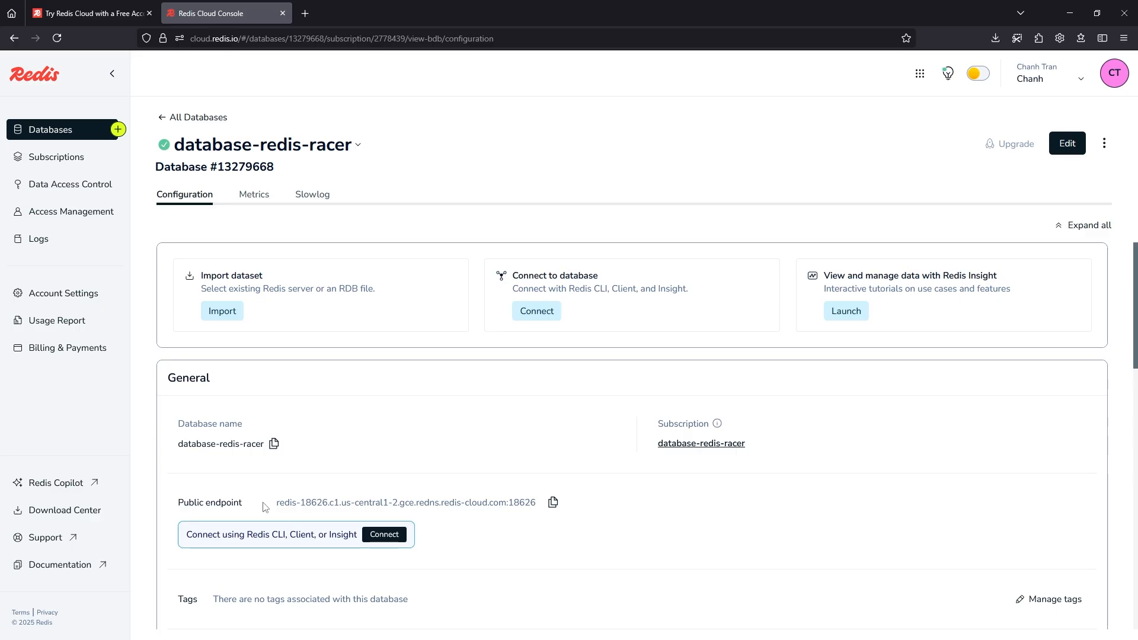
left_click(552, 502)
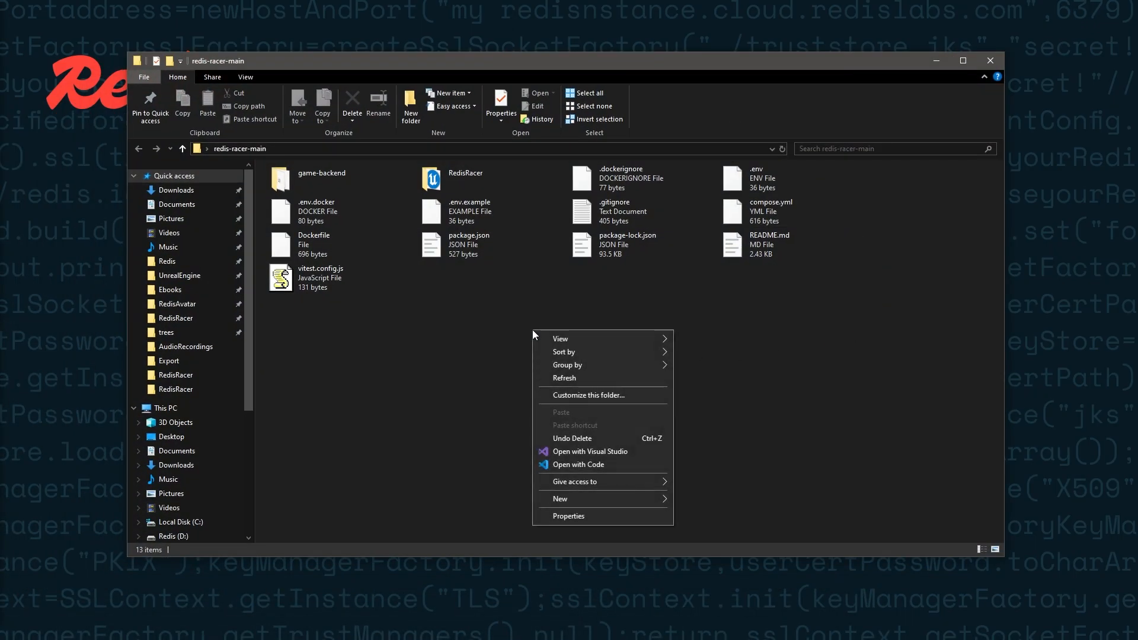
Open the redis-racer-main folder in Visual Studio Code via 'Open with Code'
left_click(591, 469)
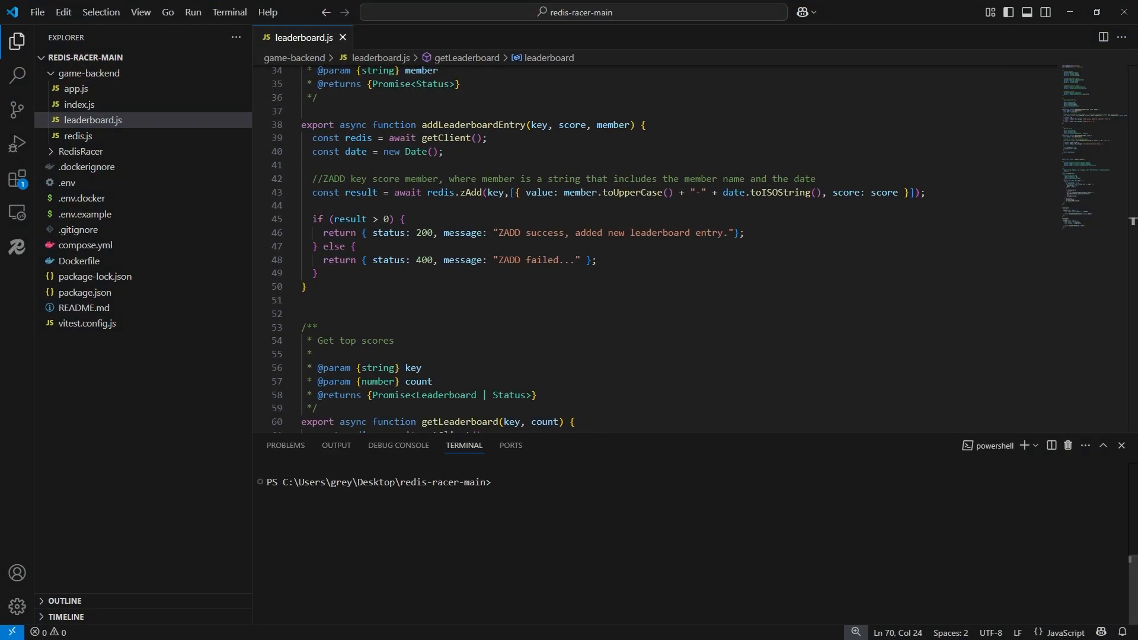
mouse_move(831, 469)
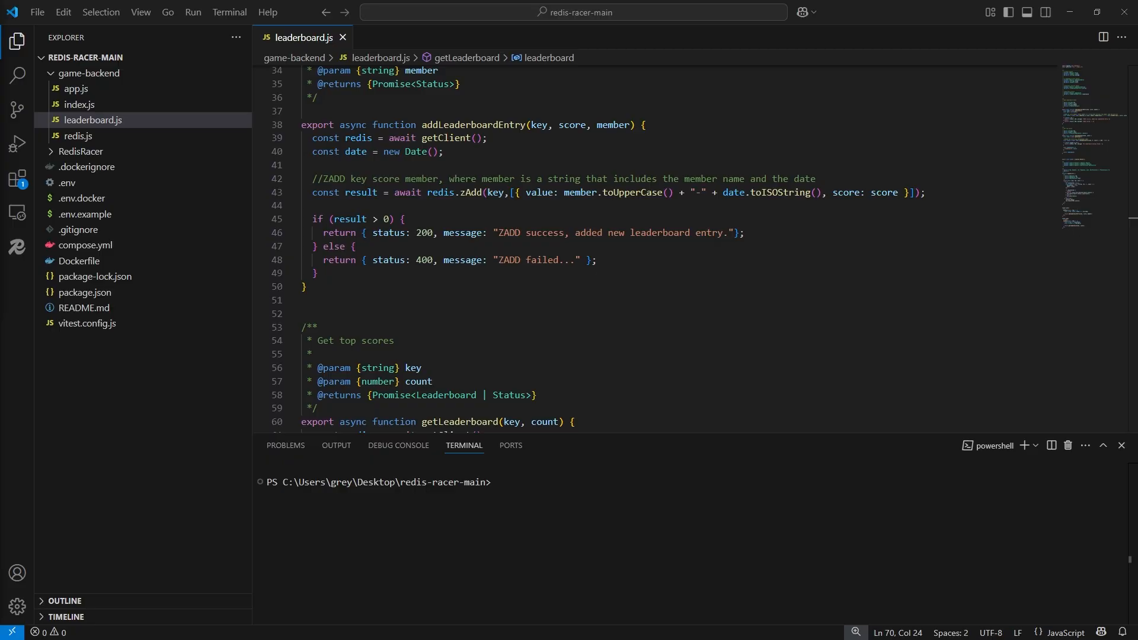
In .env.docker, set REDIS_URL to redis-18626.c1.us-central1-2.gce.redns.redis-cloud.com:18626
left_click(78, 198)
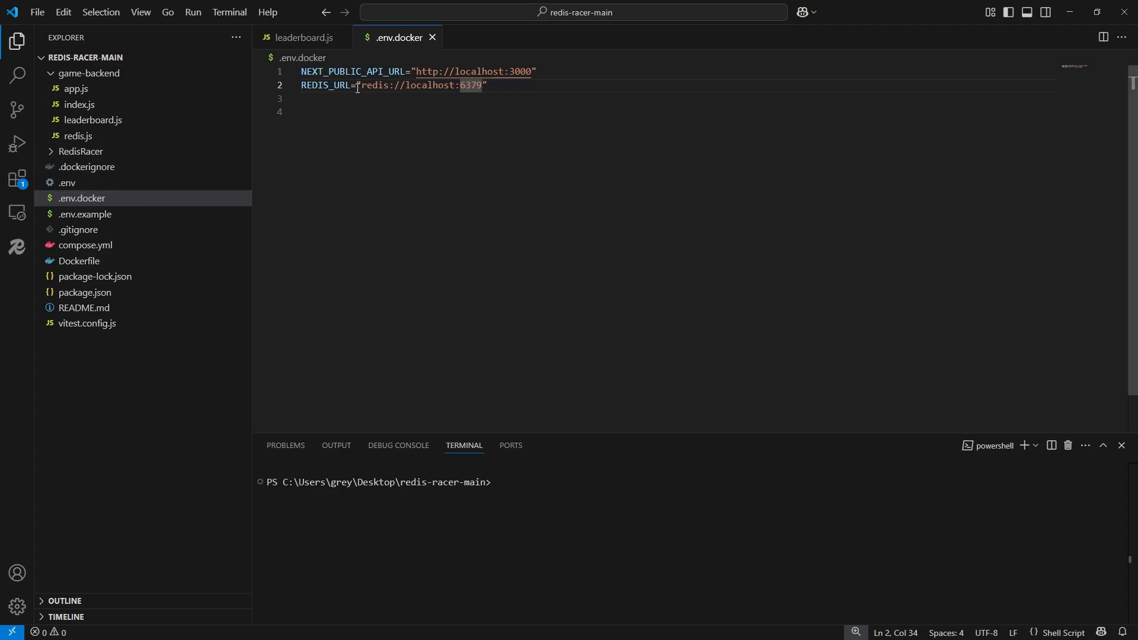
left_click_drag(360, 85, 480, 86)
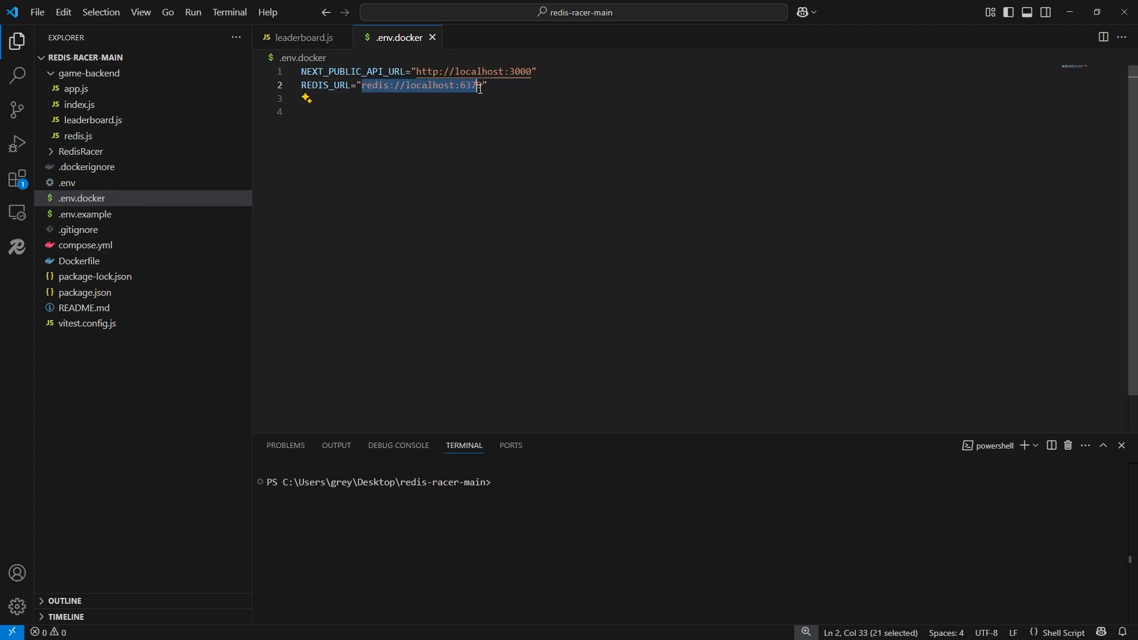
type("redis-18626.c1.us-central1-2.gce.redns.redis-cloud.com:18626")
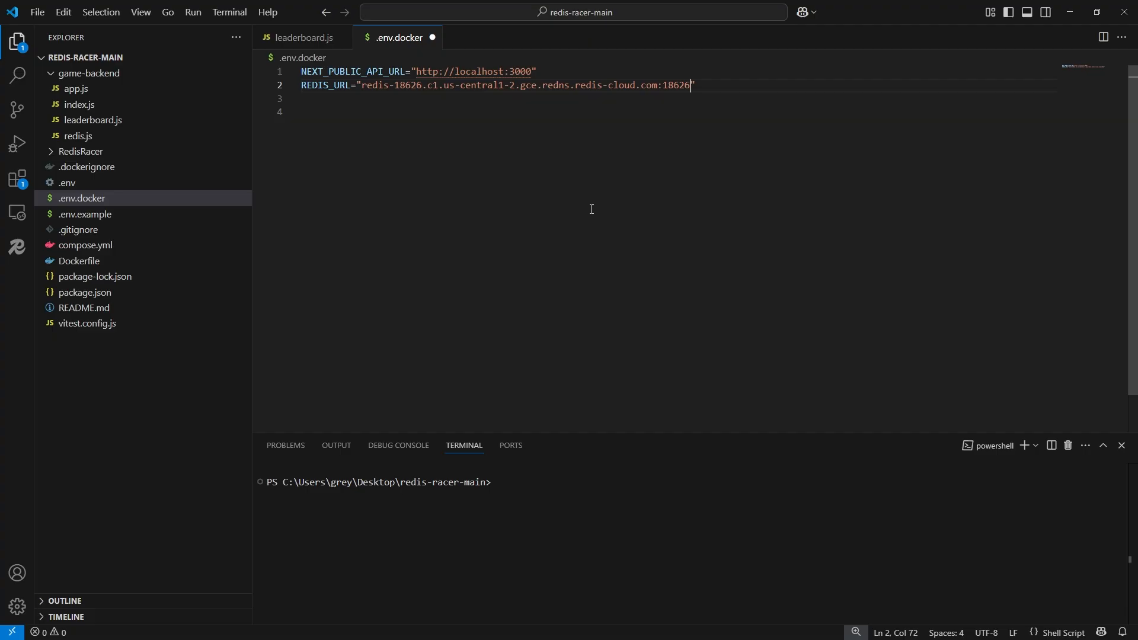
mouse_move(590, 208)
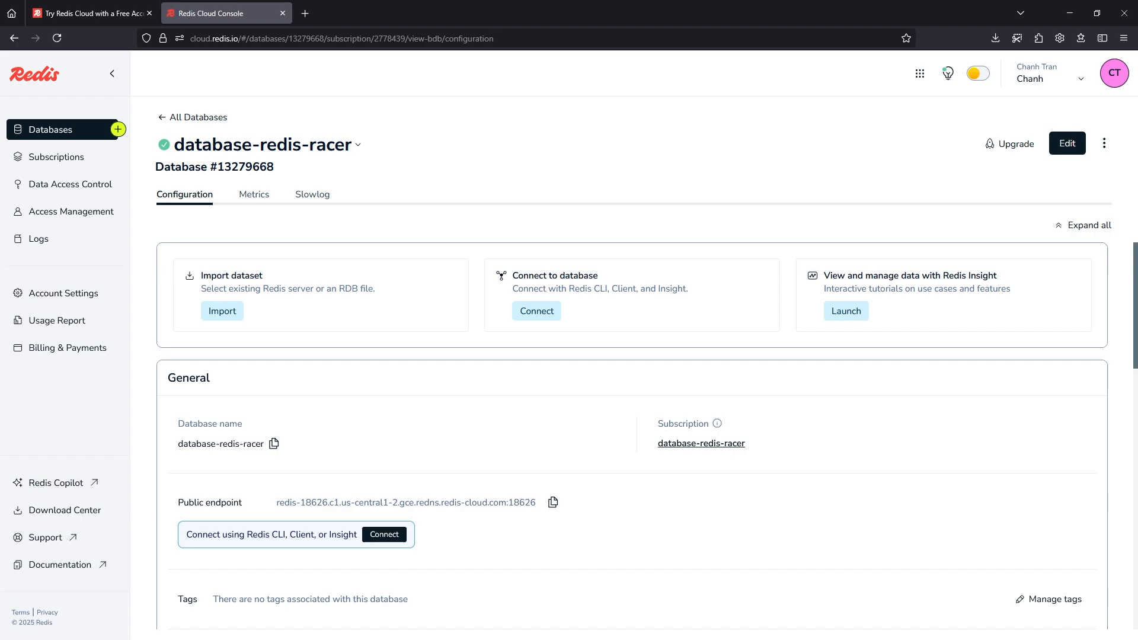
In database-redis-racer's Security section, copy the default user password
scroll("down", 3)
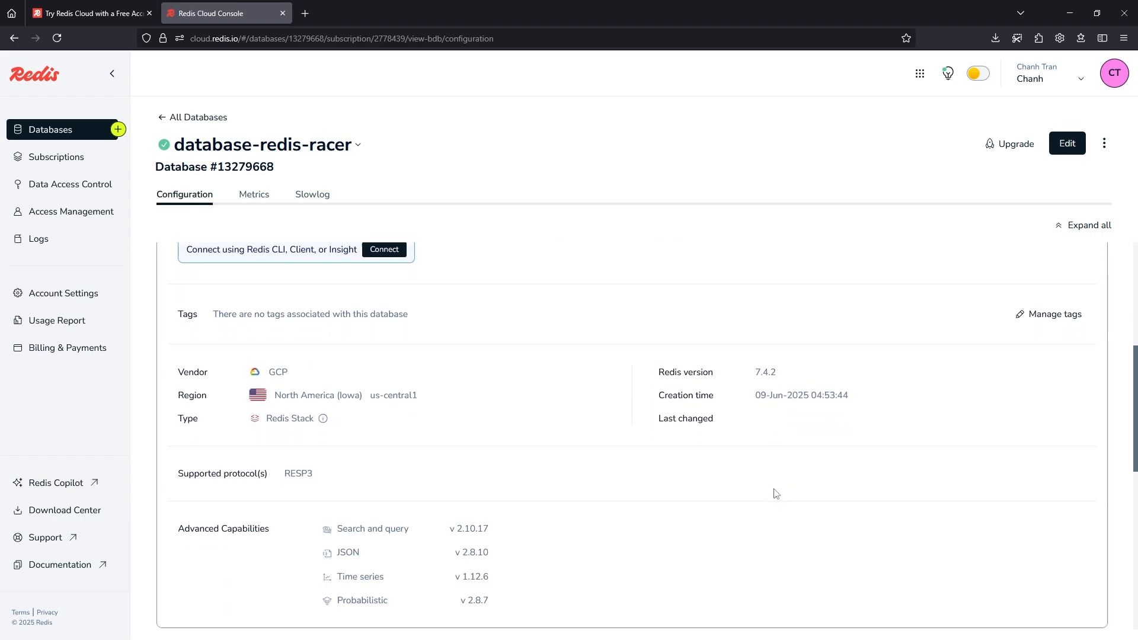
scroll("down", 3)
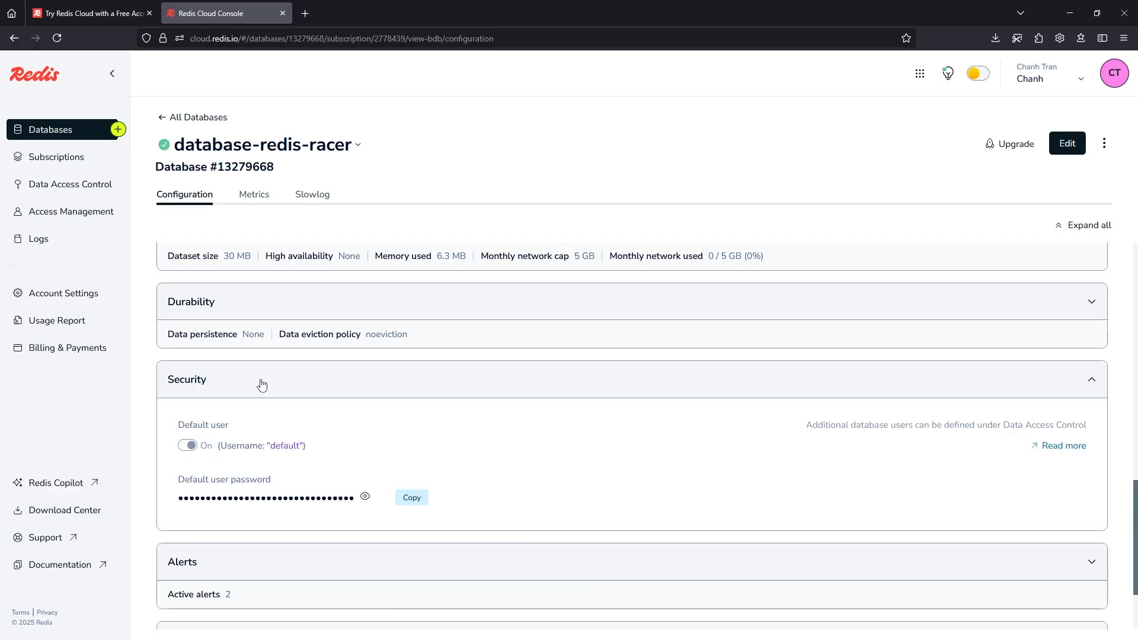
mouse_move(313, 384)
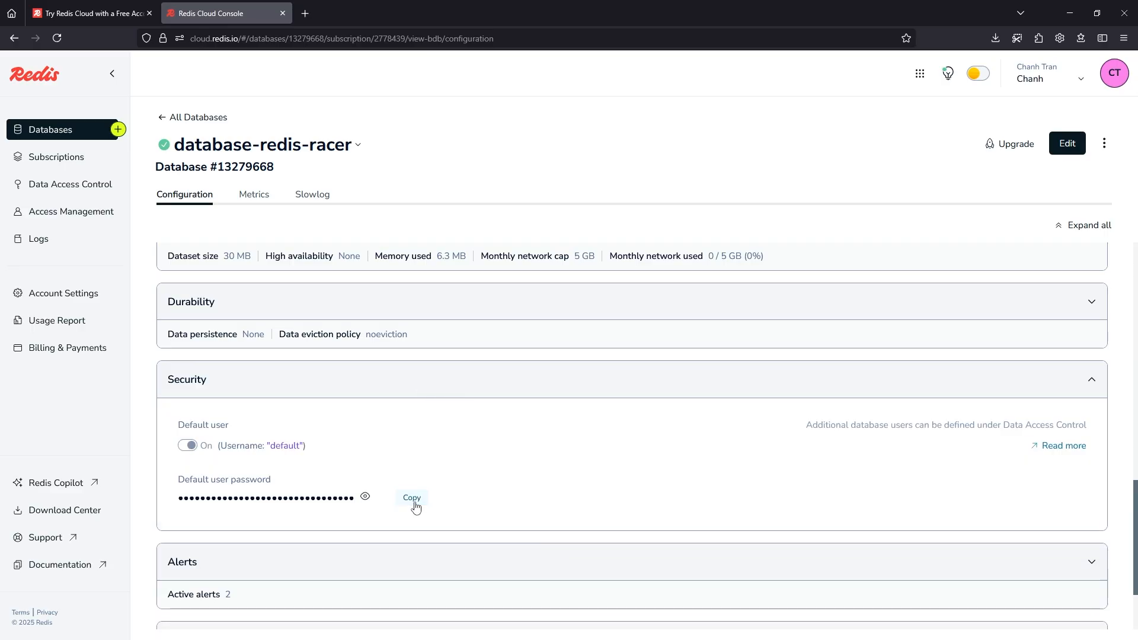
left_click(412, 498)
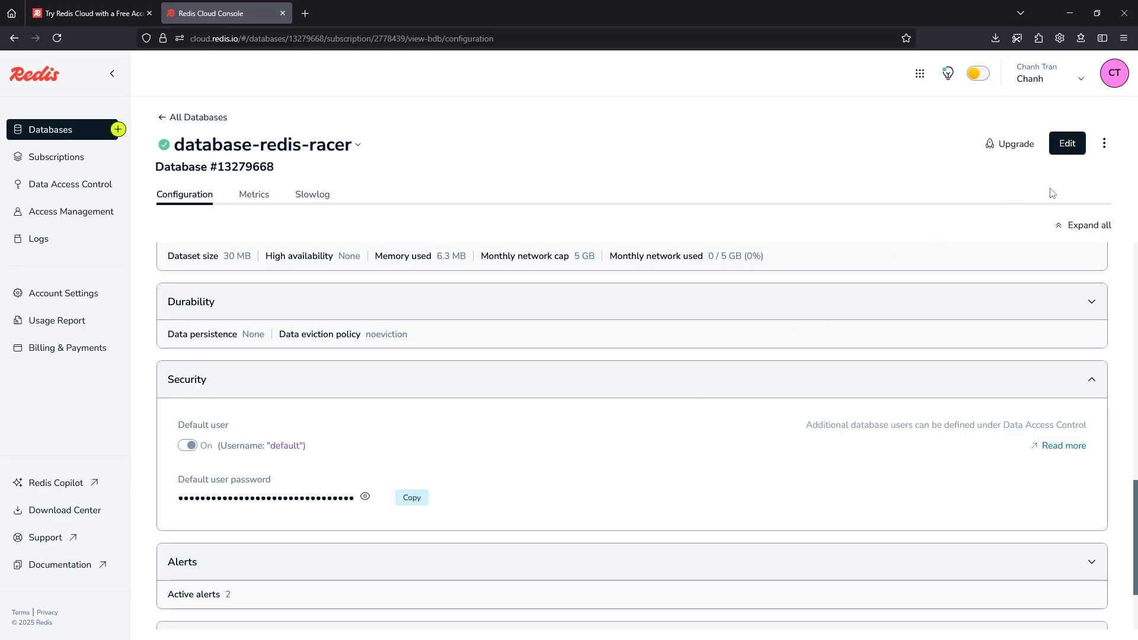
mouse_move(1105, 136)
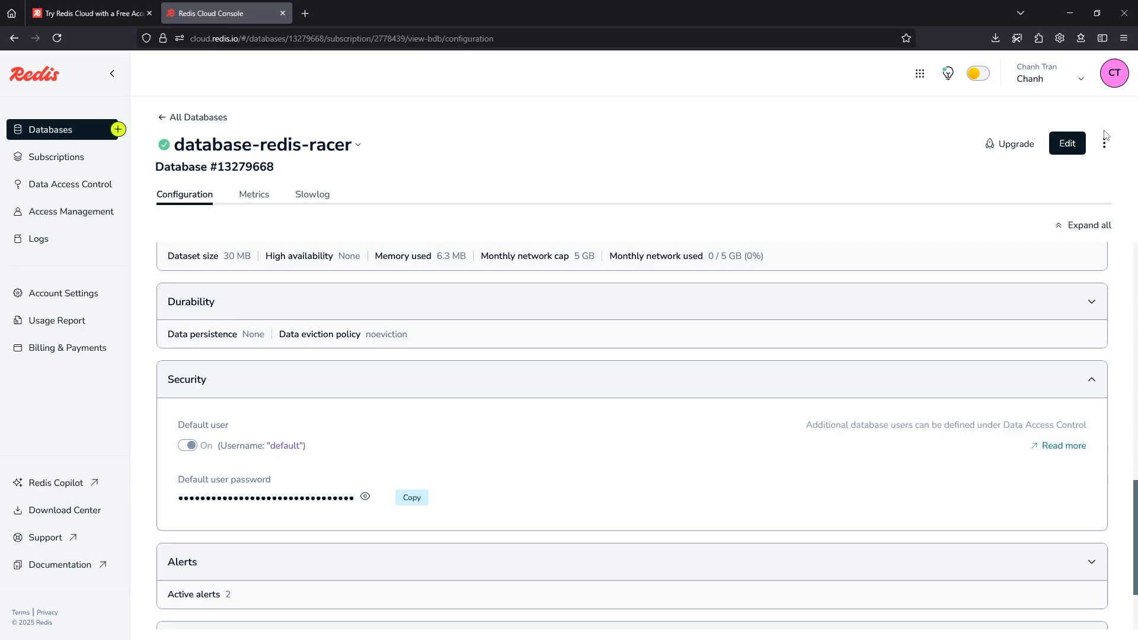
mouse_move(964, 146)
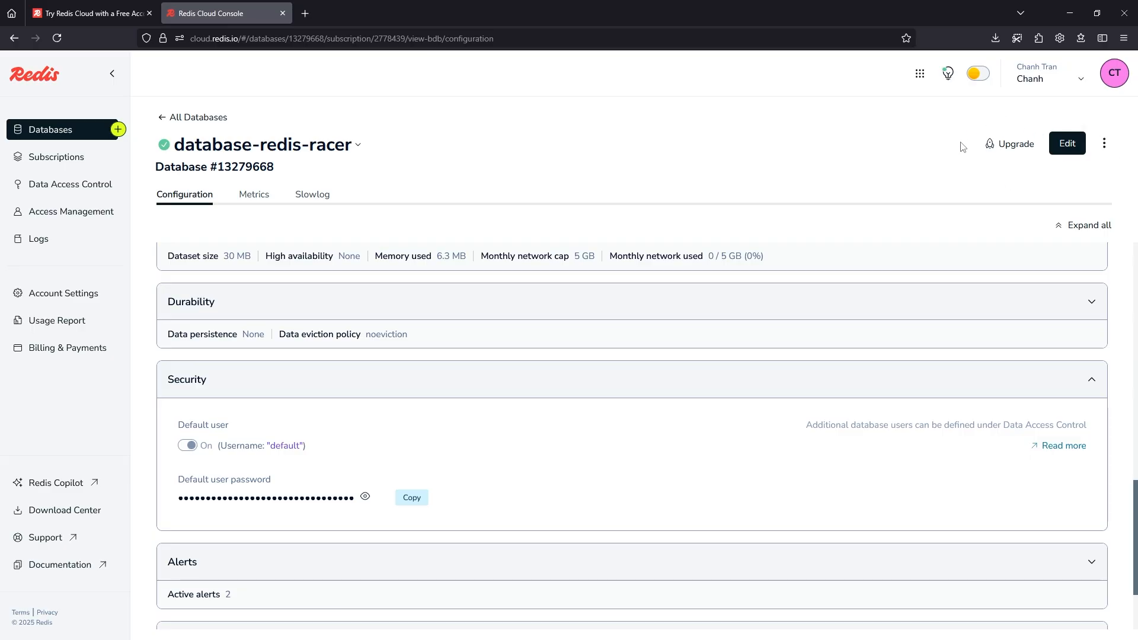
mouse_move(1110, 180)
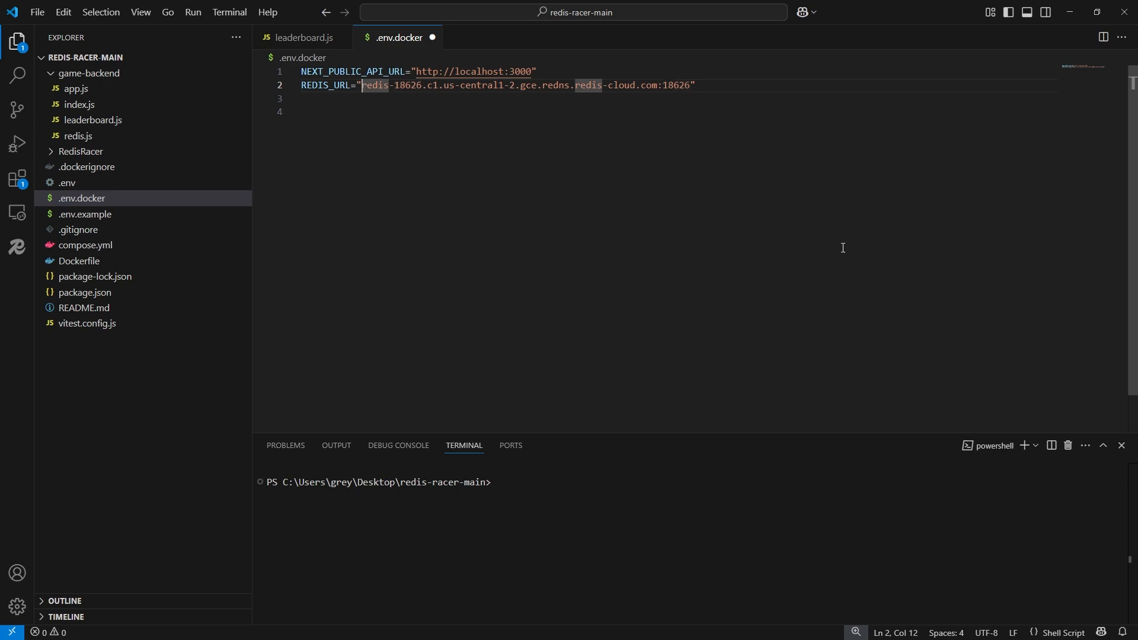
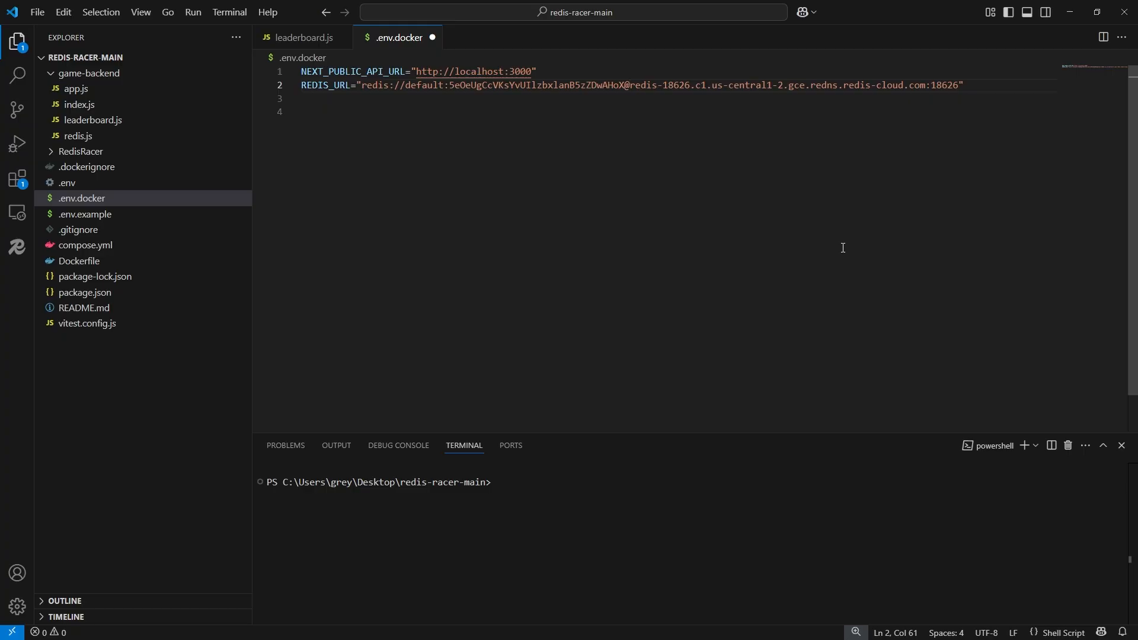
key("Ctrl+S")
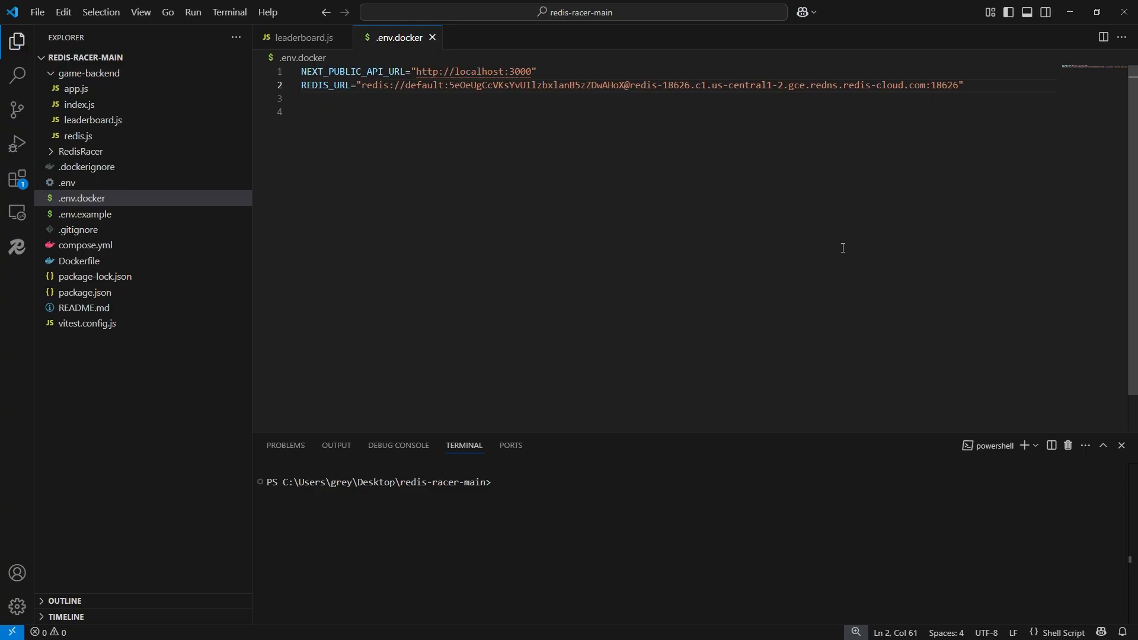
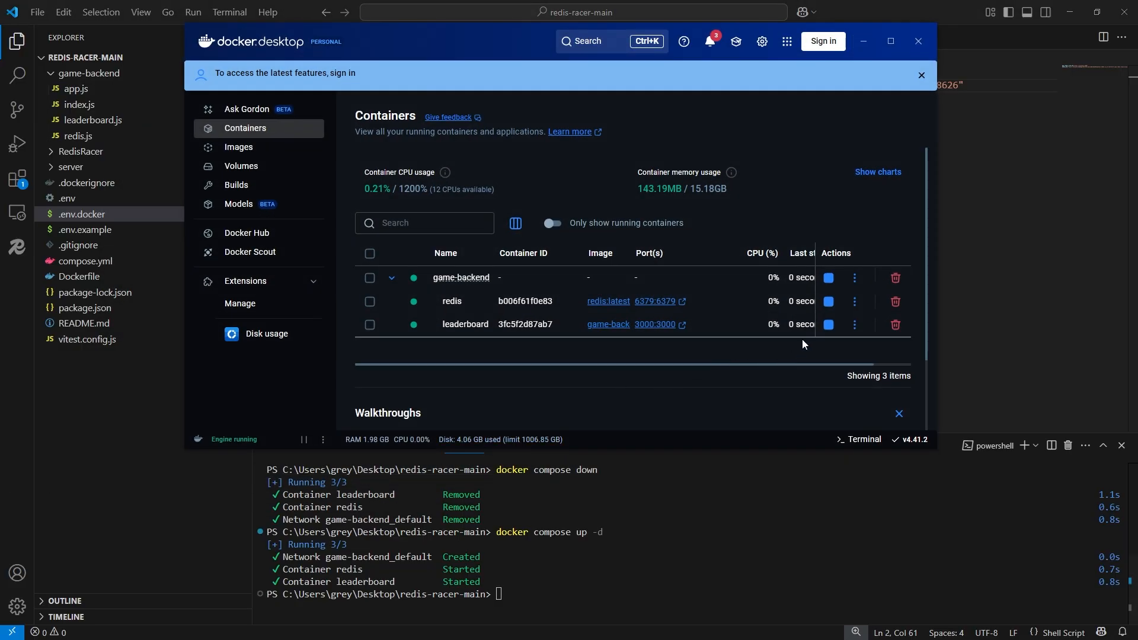
mouse_move(829, 302)
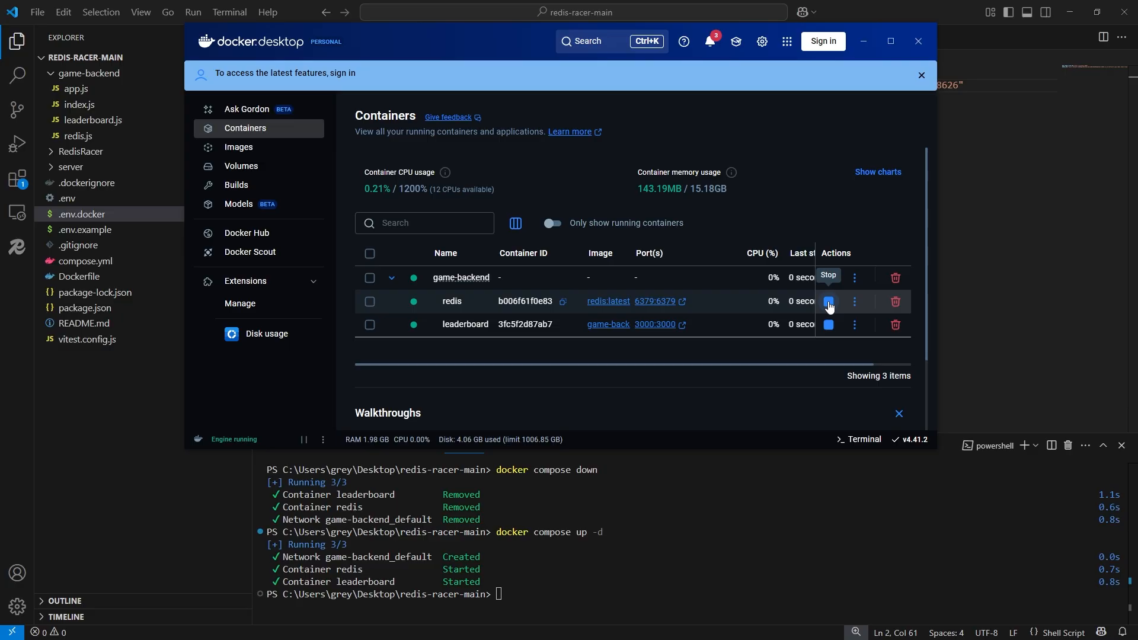
Stop the local redis container, leave leaderboard running, and minimize Docker Desktop
left_click(829, 301)
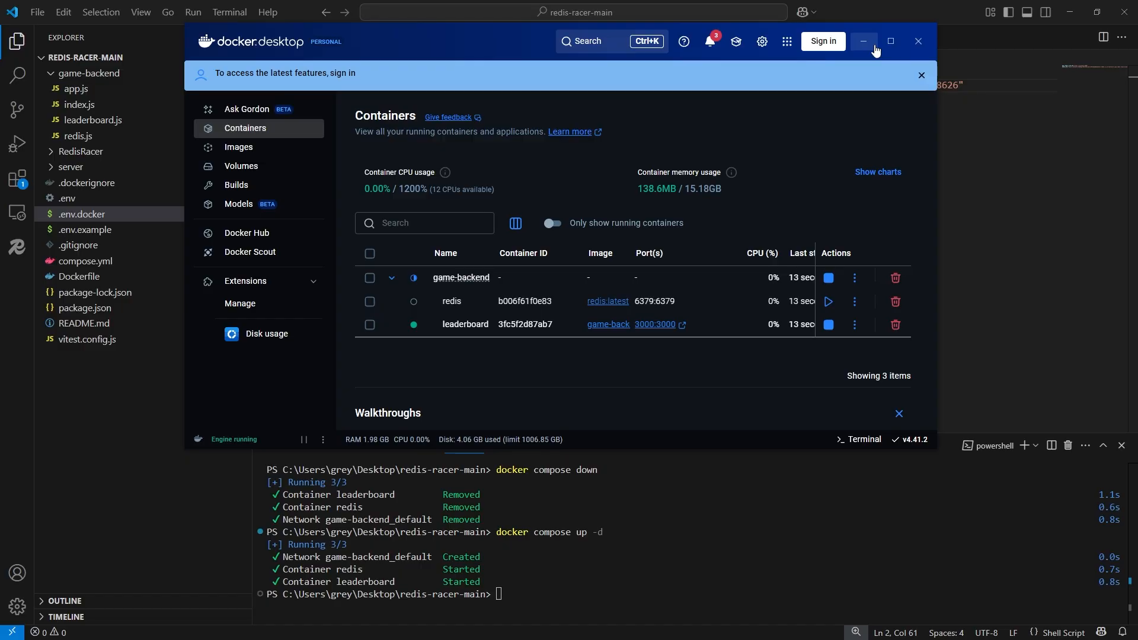
left_click(863, 40)
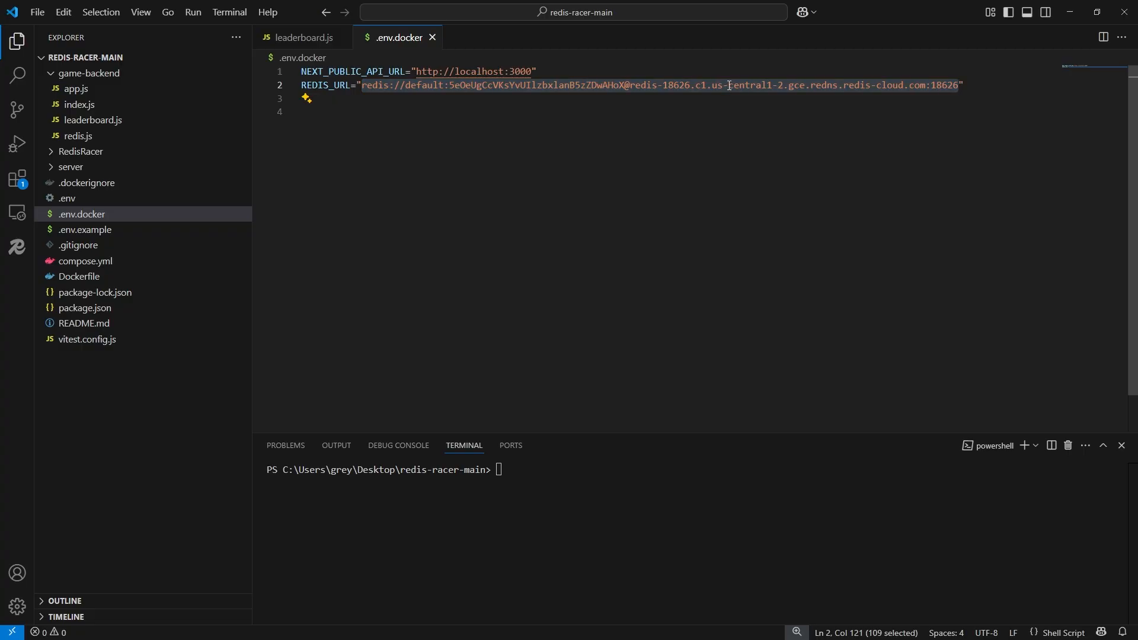
Copy the Redis Cloud URL from .env.docker over the localhost REDIS_URL in .env
right_click(728, 86)
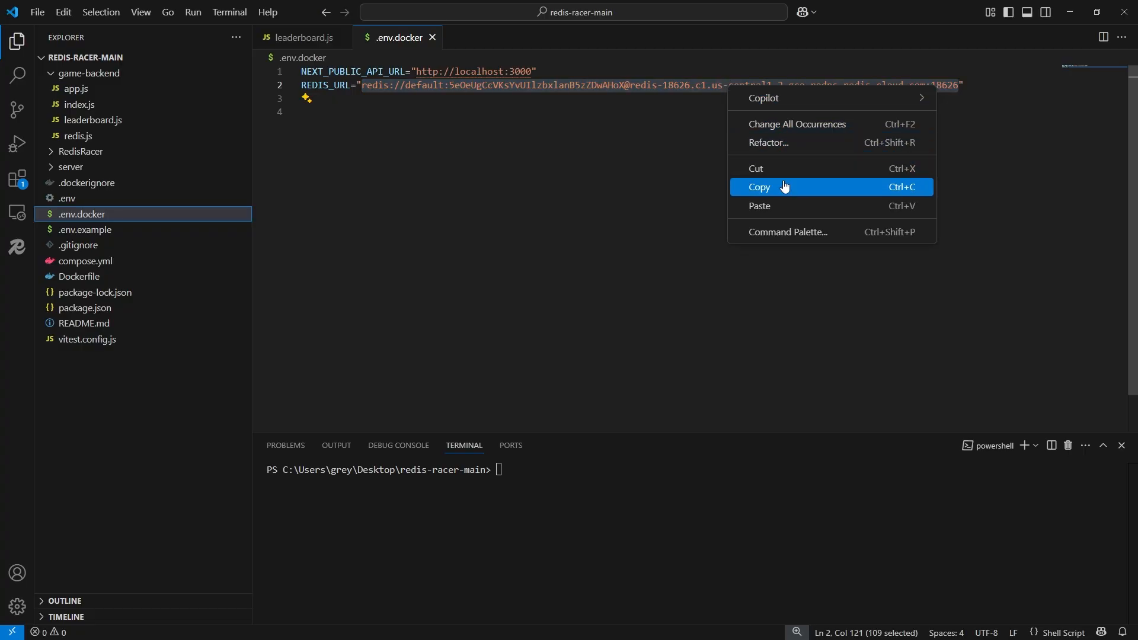
left_click(771, 187)
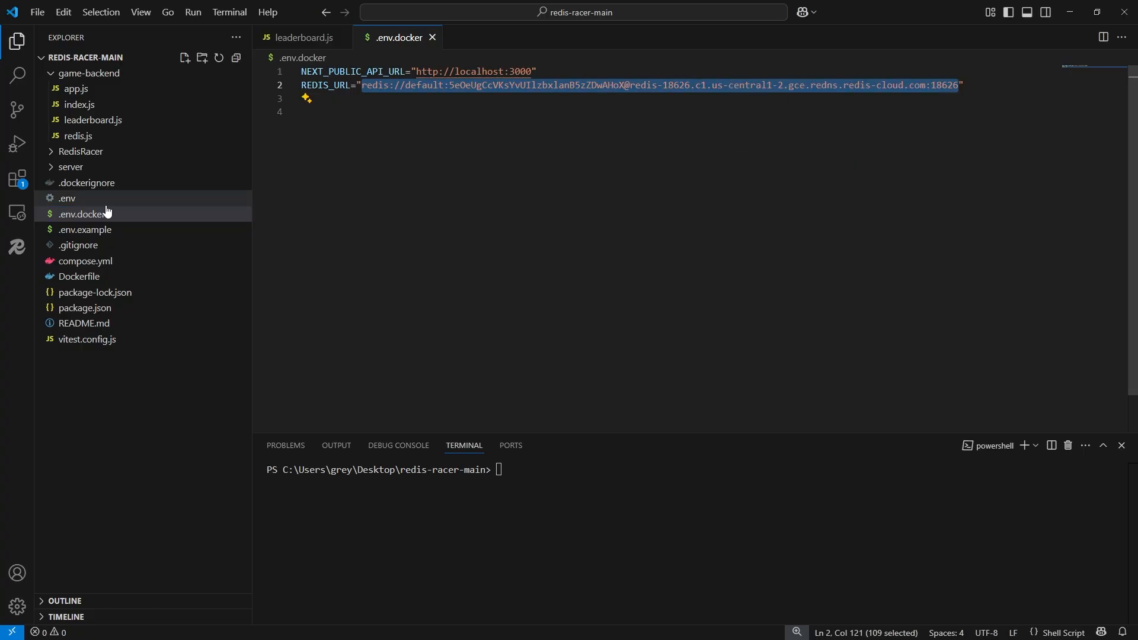
left_click(66, 198)
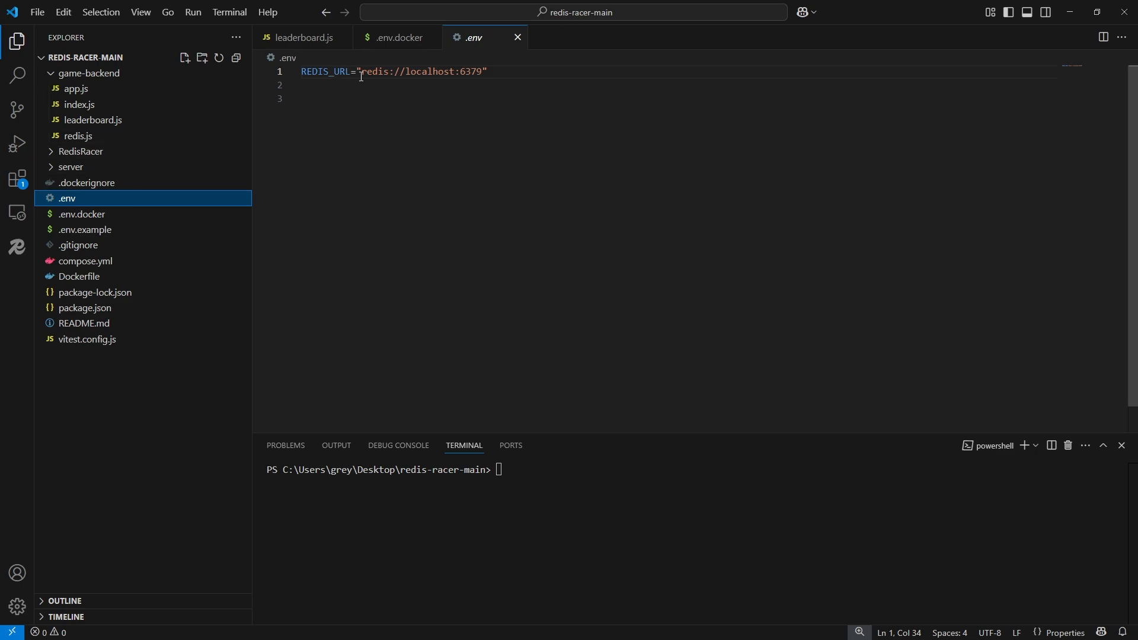
left_click_drag(363, 71, 482, 72)
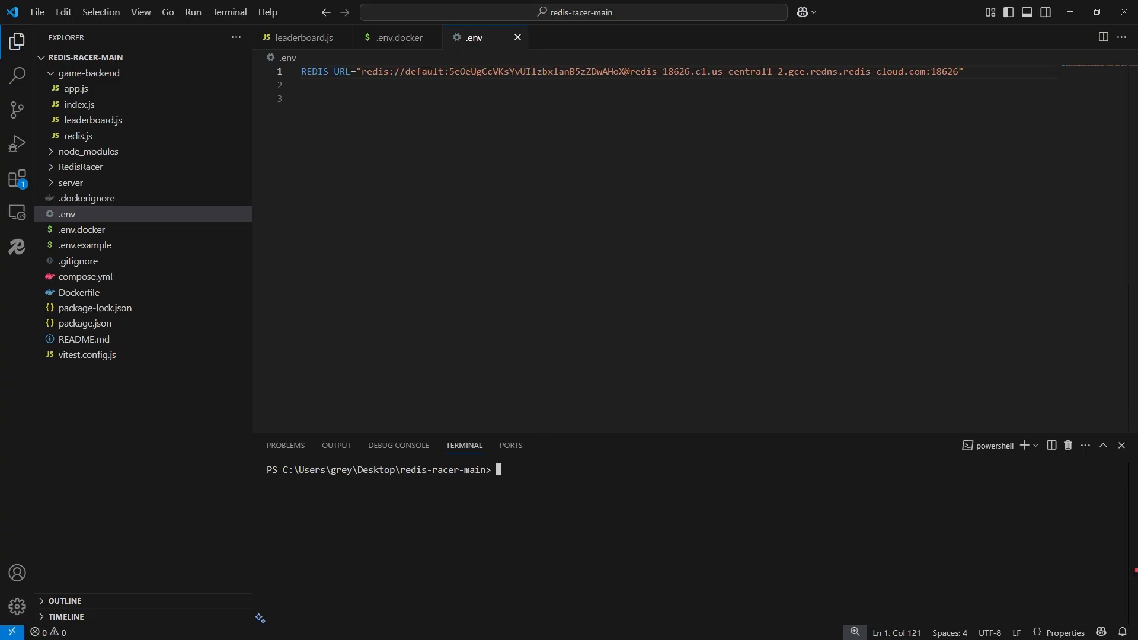
Run npm install, then npm run dev so the game backend listens on port 3000
type("npm inst")
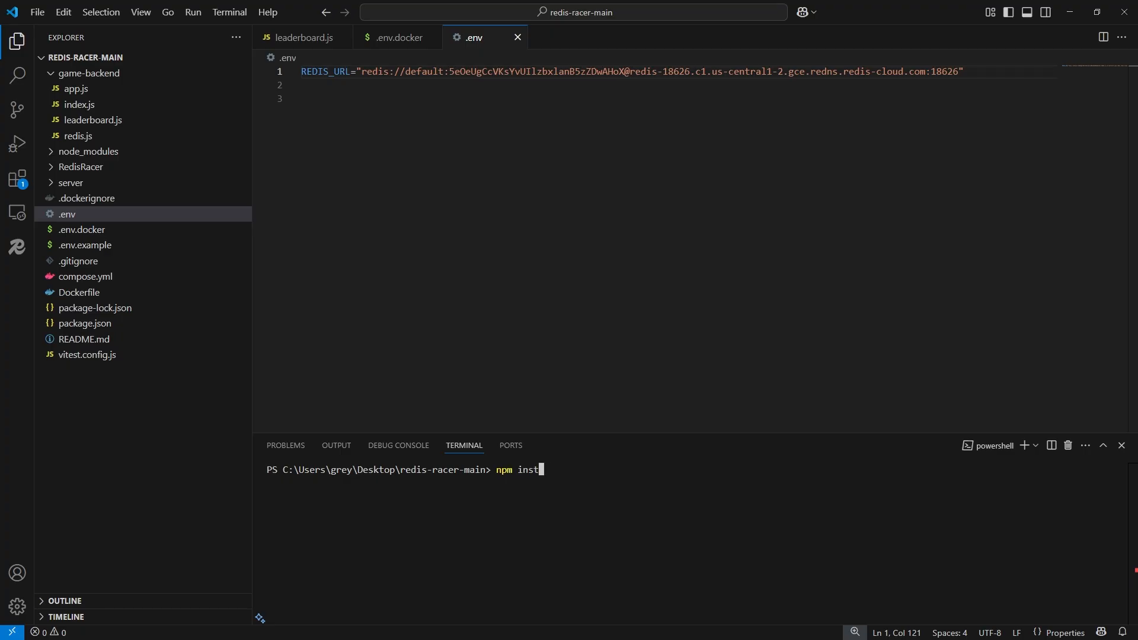
key("Enter")
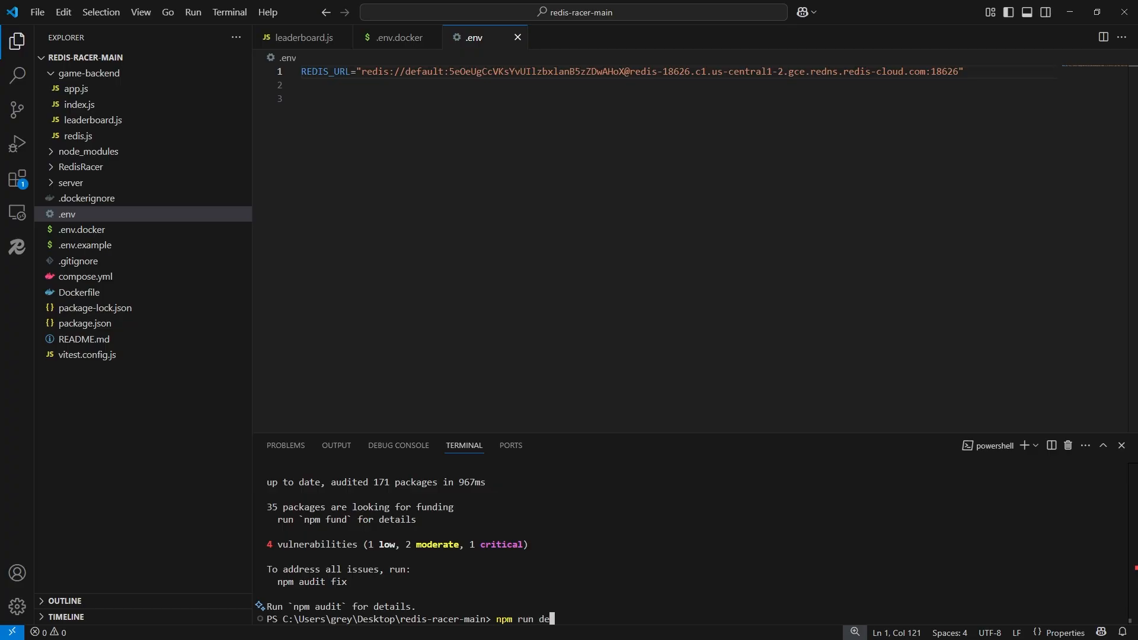
key("Enter")
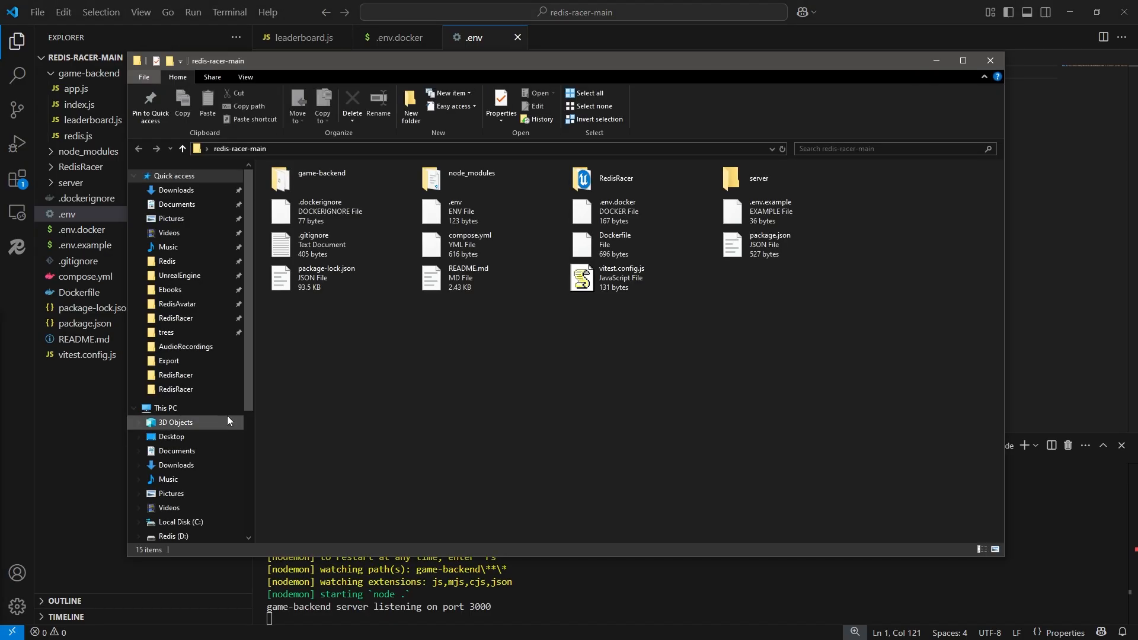
mouse_move(621, 182)
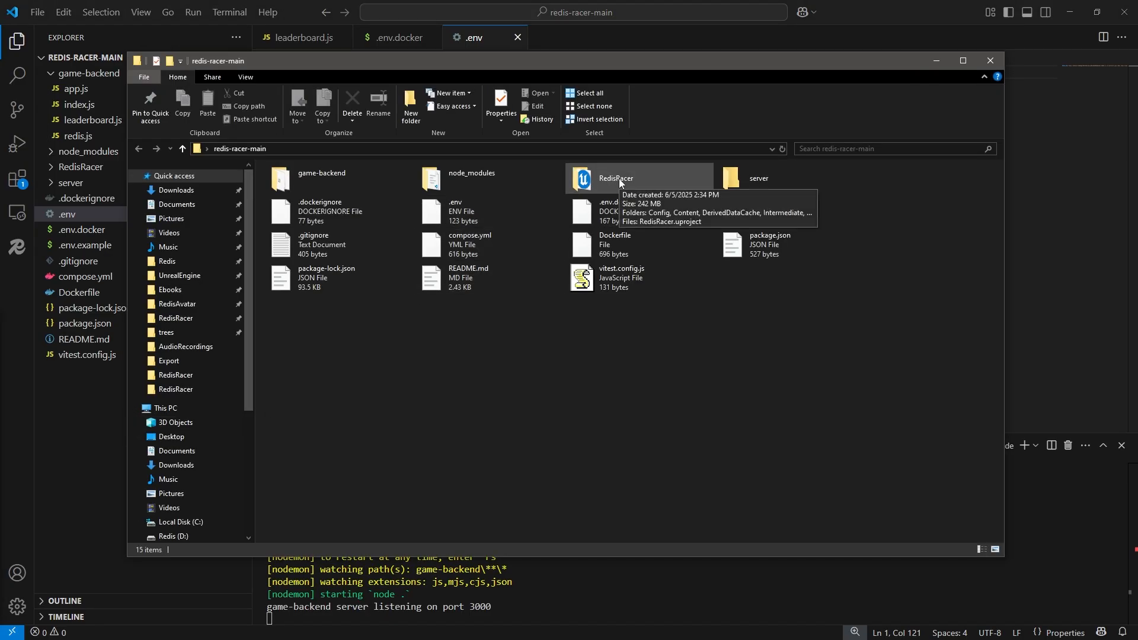
Launch RedisRacer.uproject from the RedisRacer folder in Unreal Engine
double_click(614, 178)
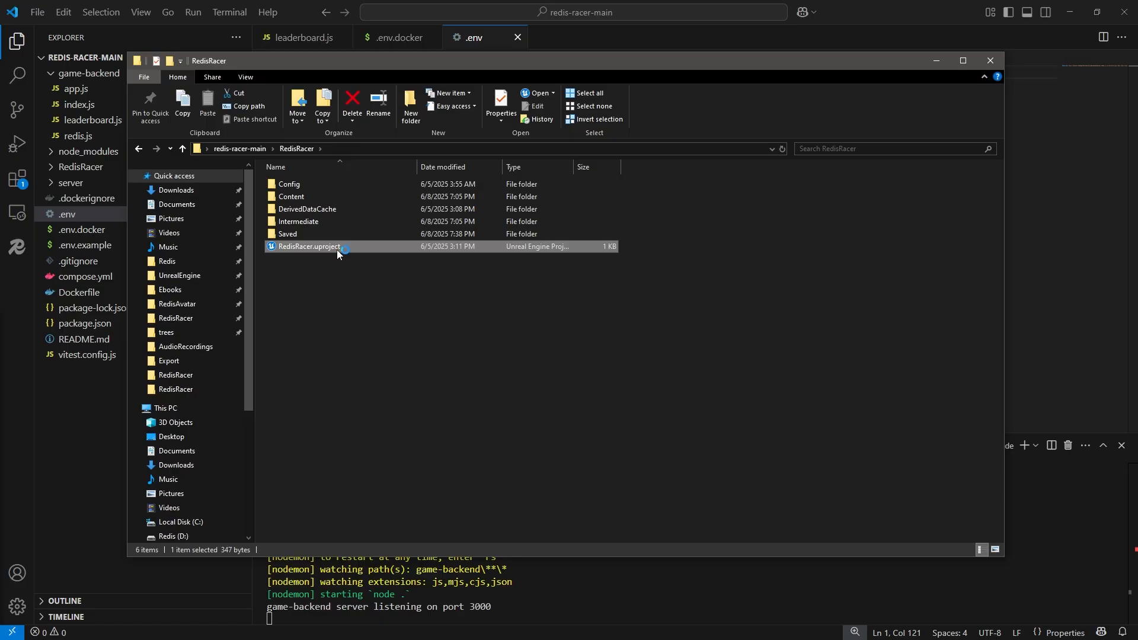
double_click(307, 247)
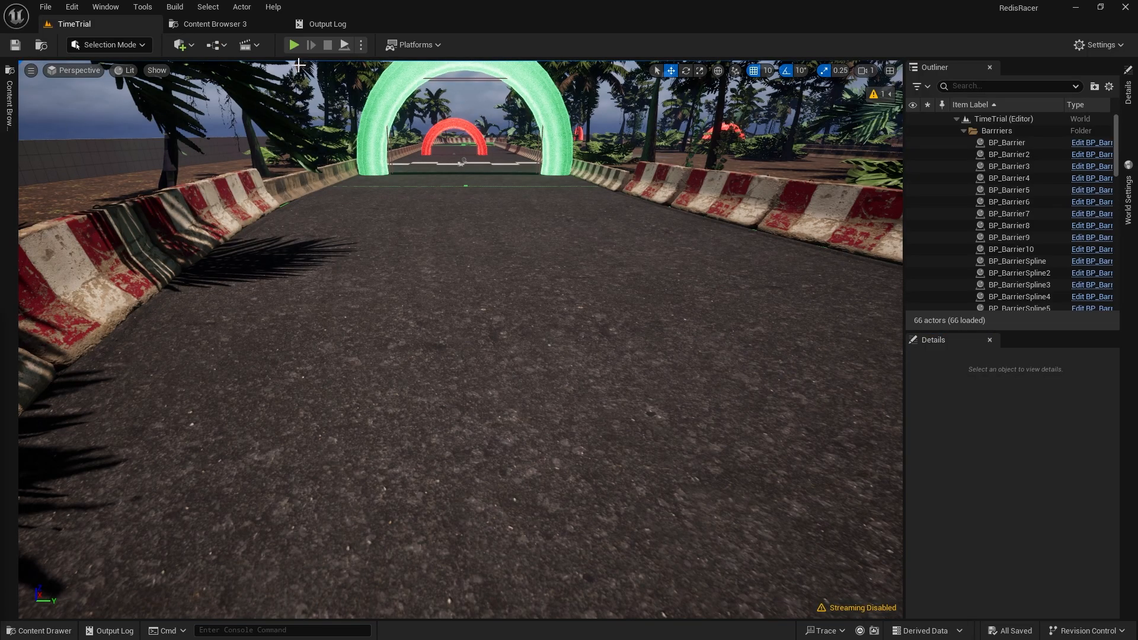
mouse_move(294, 47)
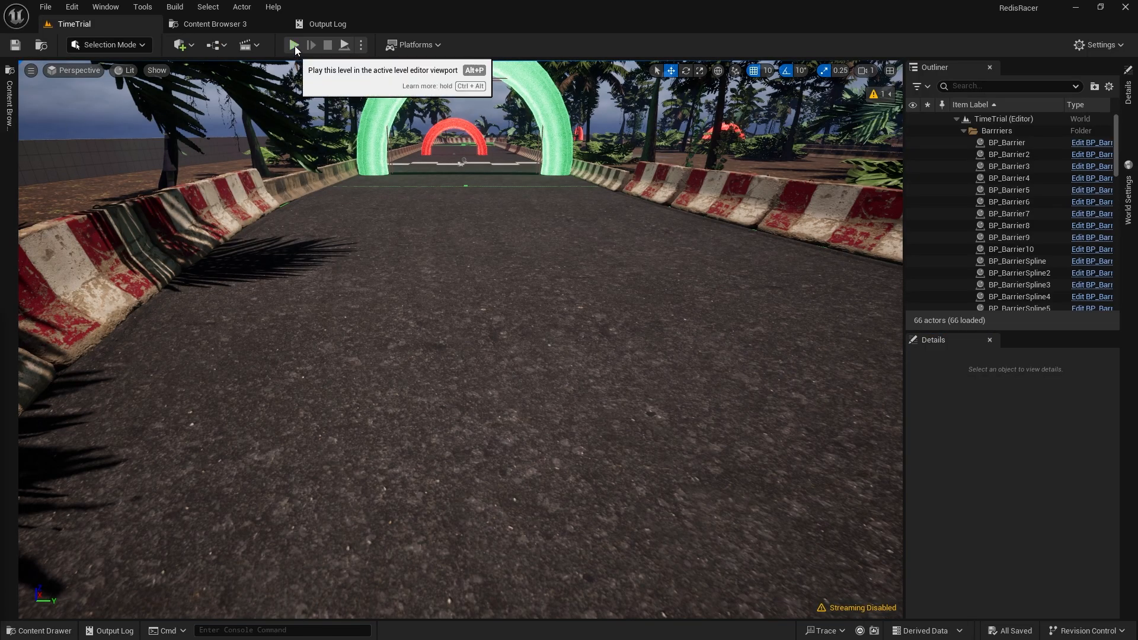
Play the TimeTrial level and race as ABC, scoring 6188 on the leaderboard
left_click(294, 45)
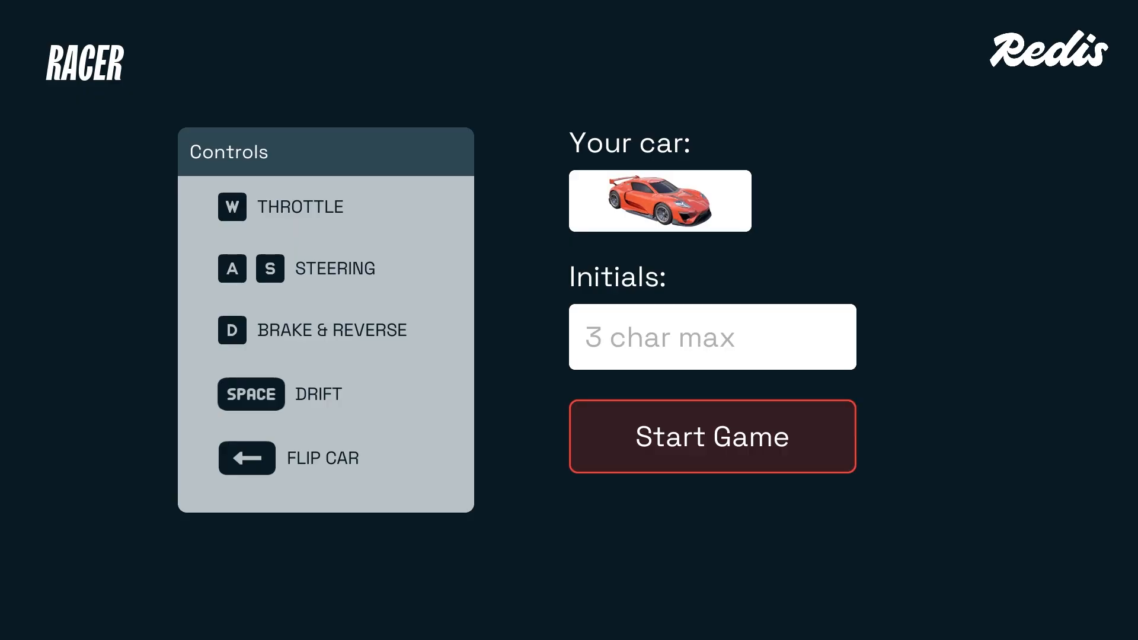
type("a")
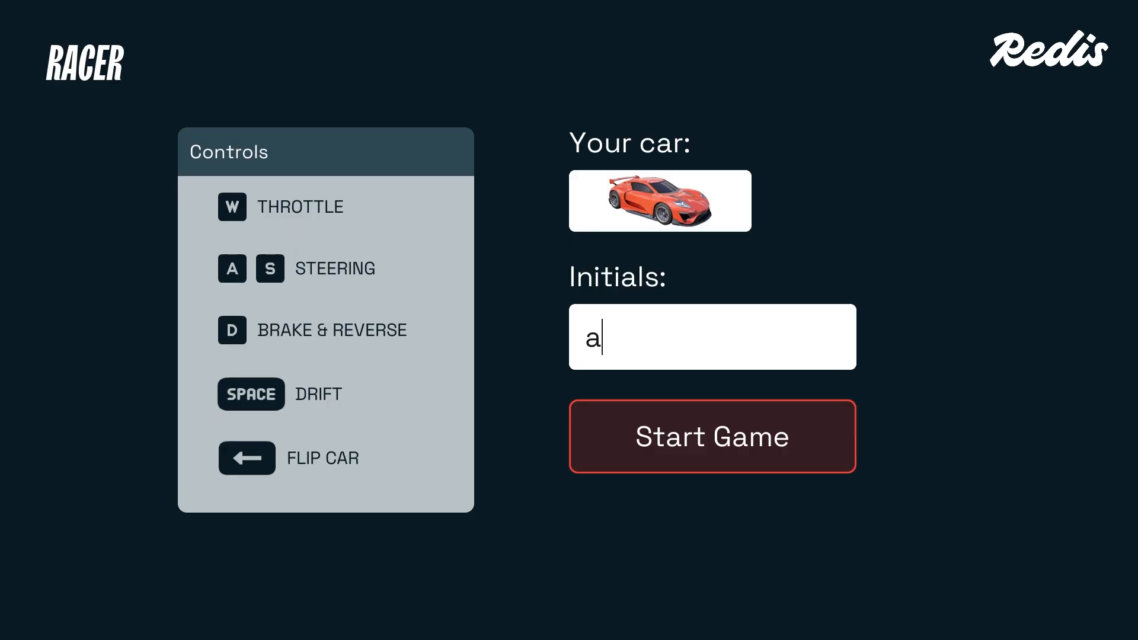
type("bc")
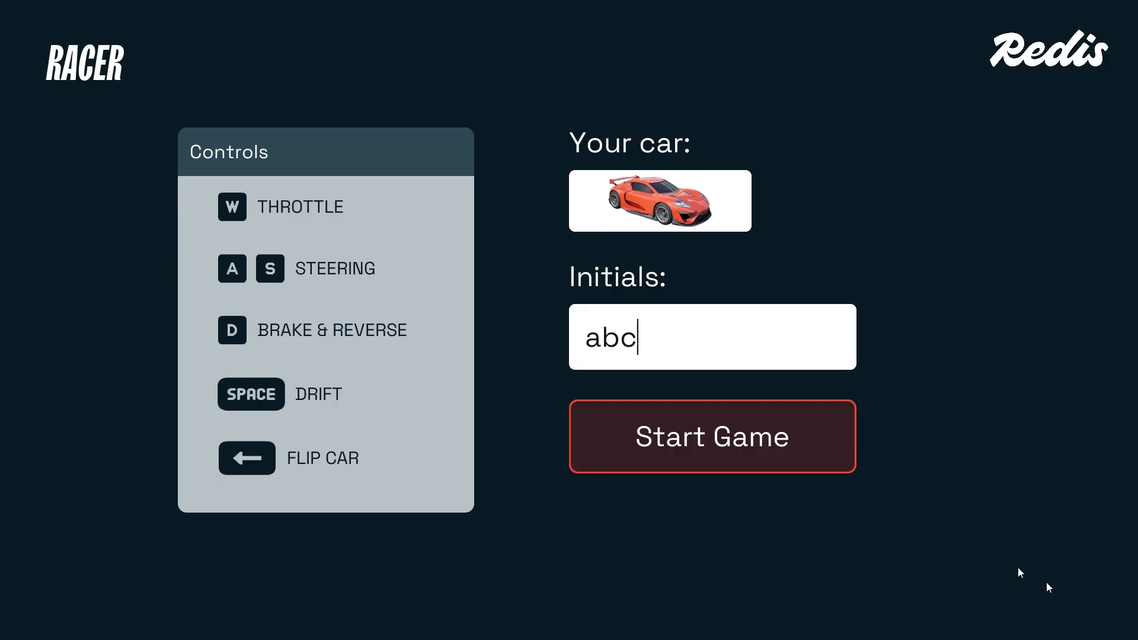
left_click(712, 436)
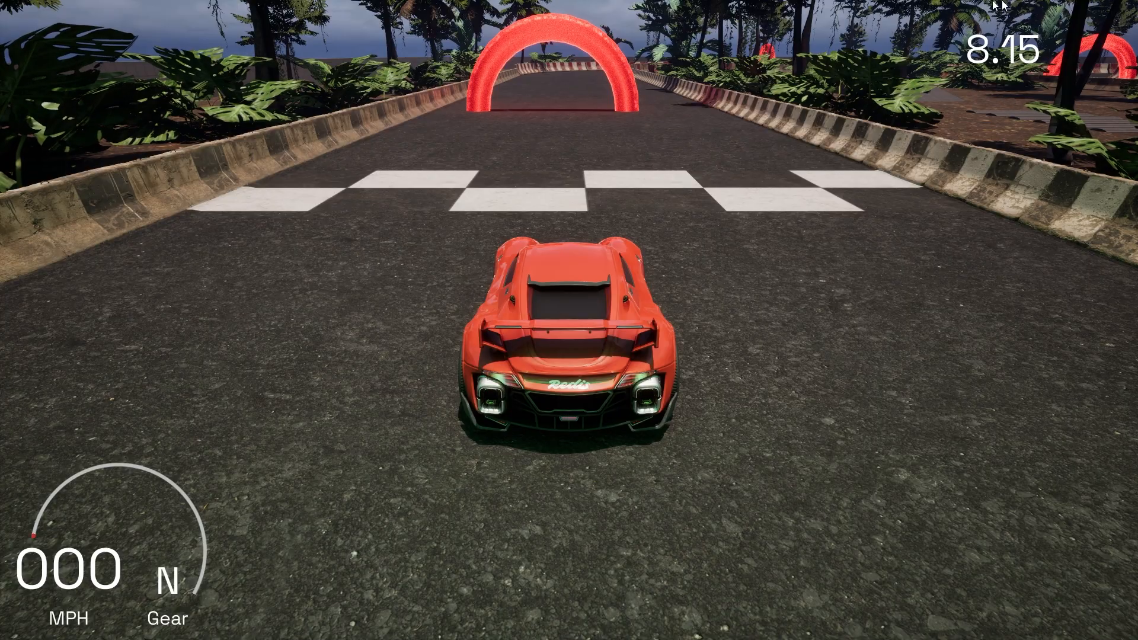
key("s")
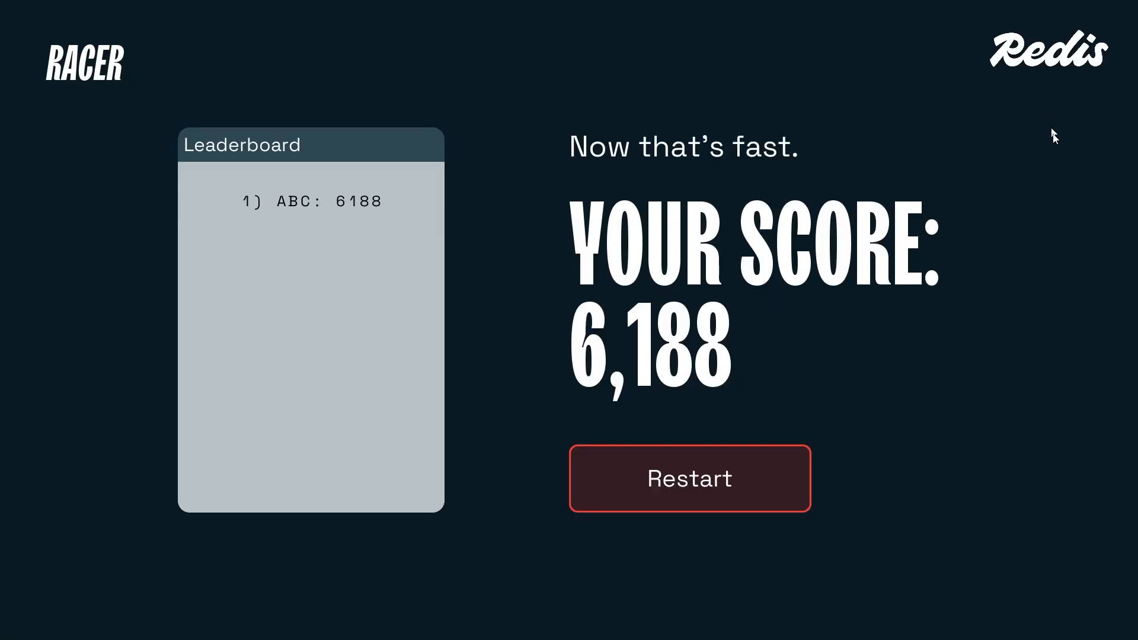
mouse_move(702, 486)
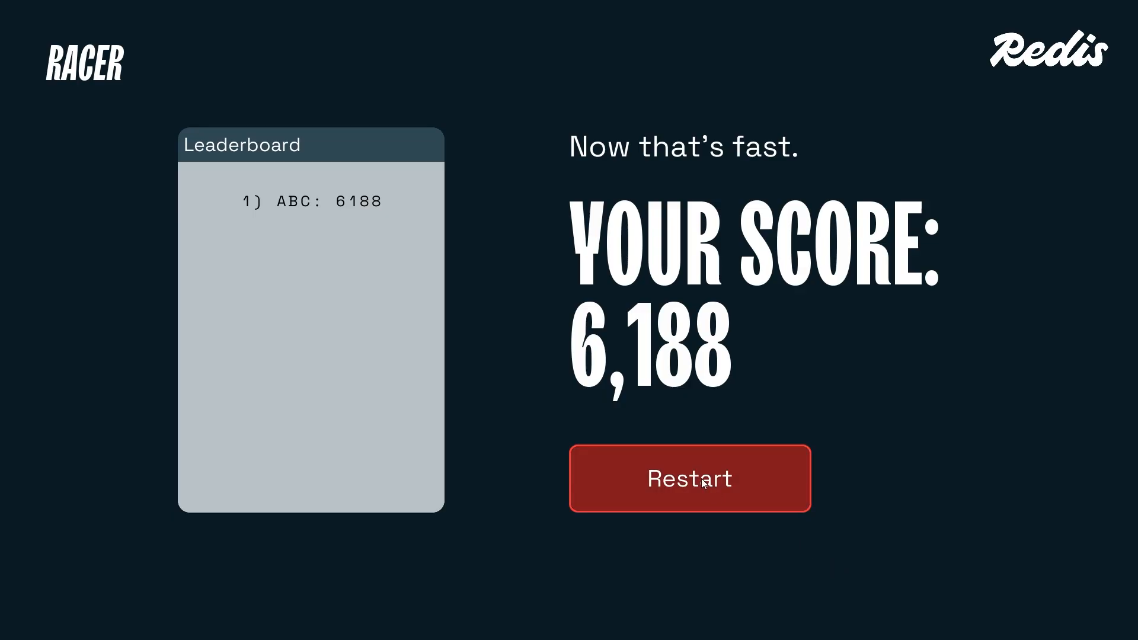
Restart and race again as DEF, scoring 7221 above ABC on the leaderboard
left_click(690, 477)
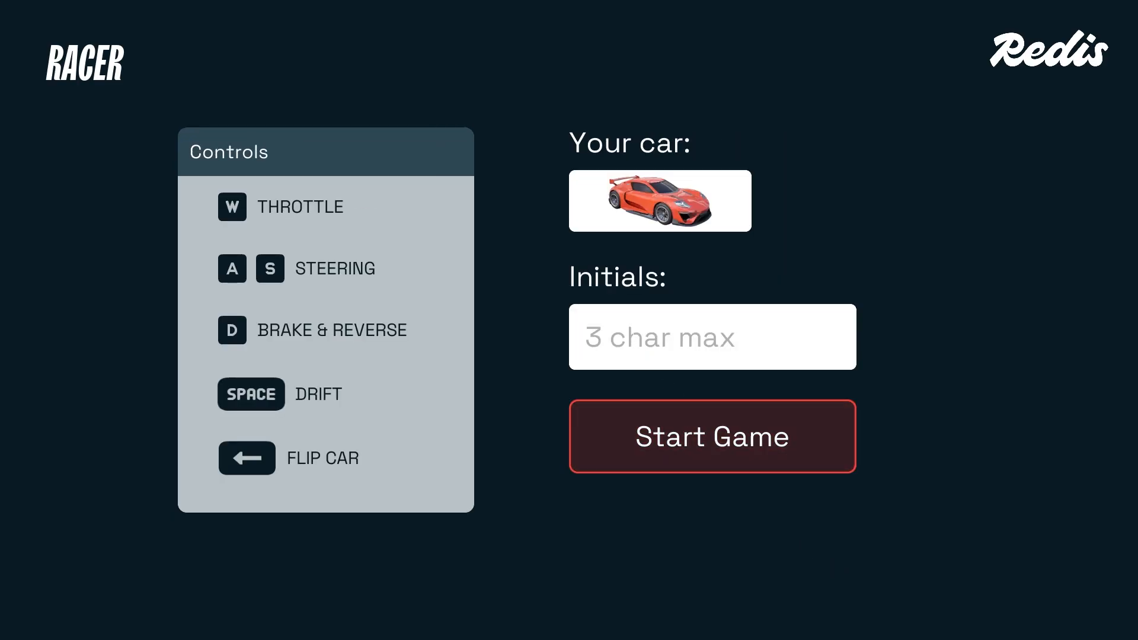
left_click(711, 436)
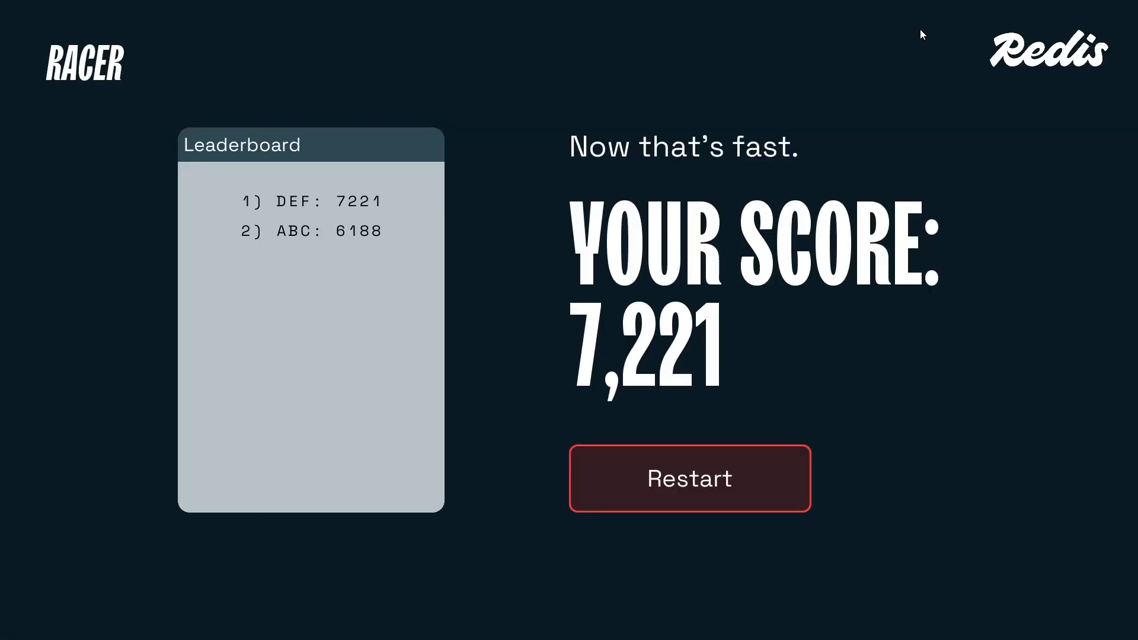
left_click(690, 478)
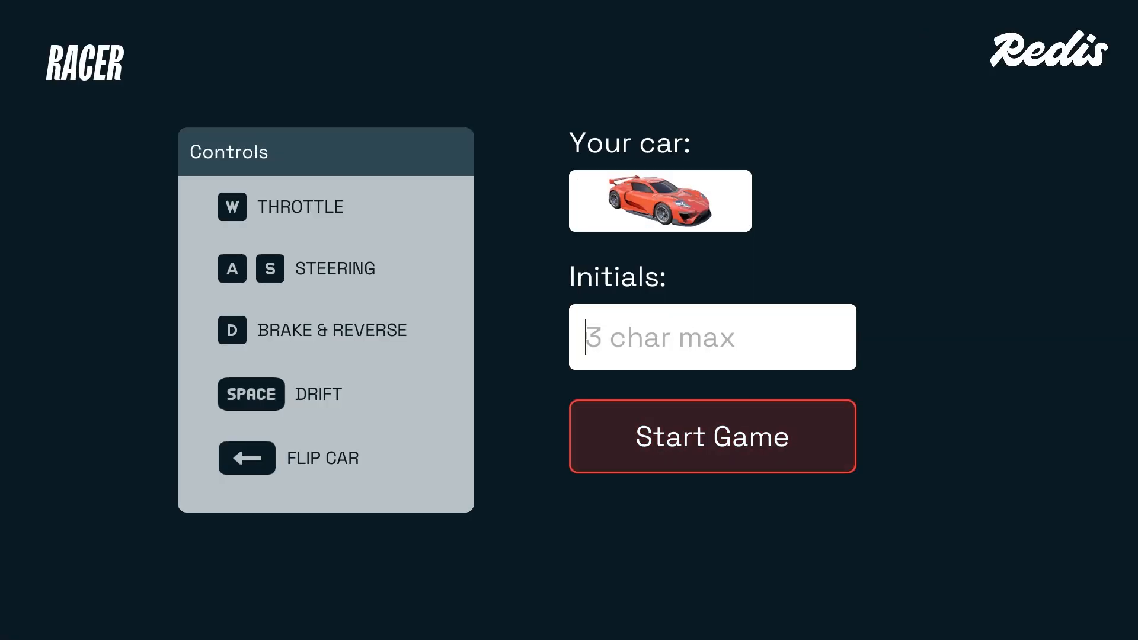
left_click(712, 437)
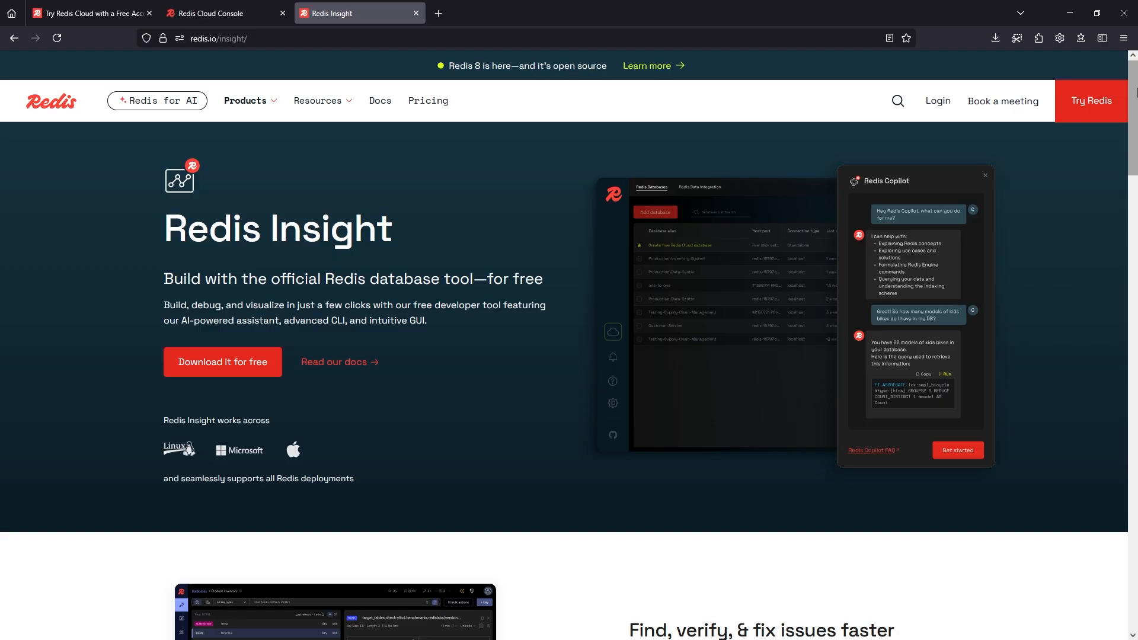
Read through the Redis Insight product overview, then return to the Redis Cloud console
scroll("down", 3)
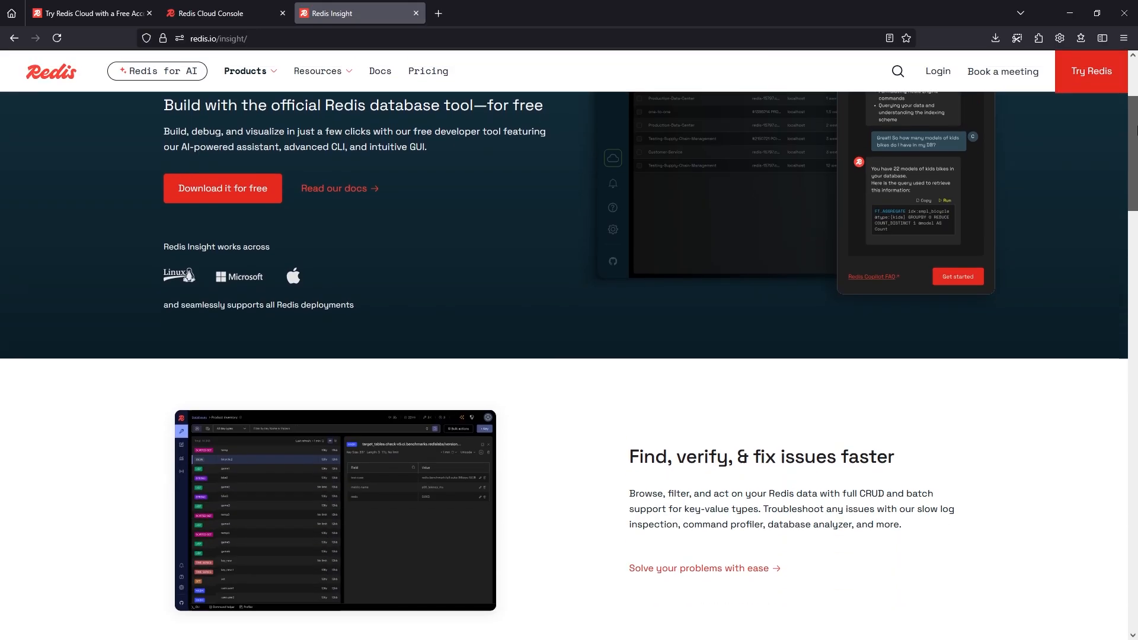
scroll("down", 3)
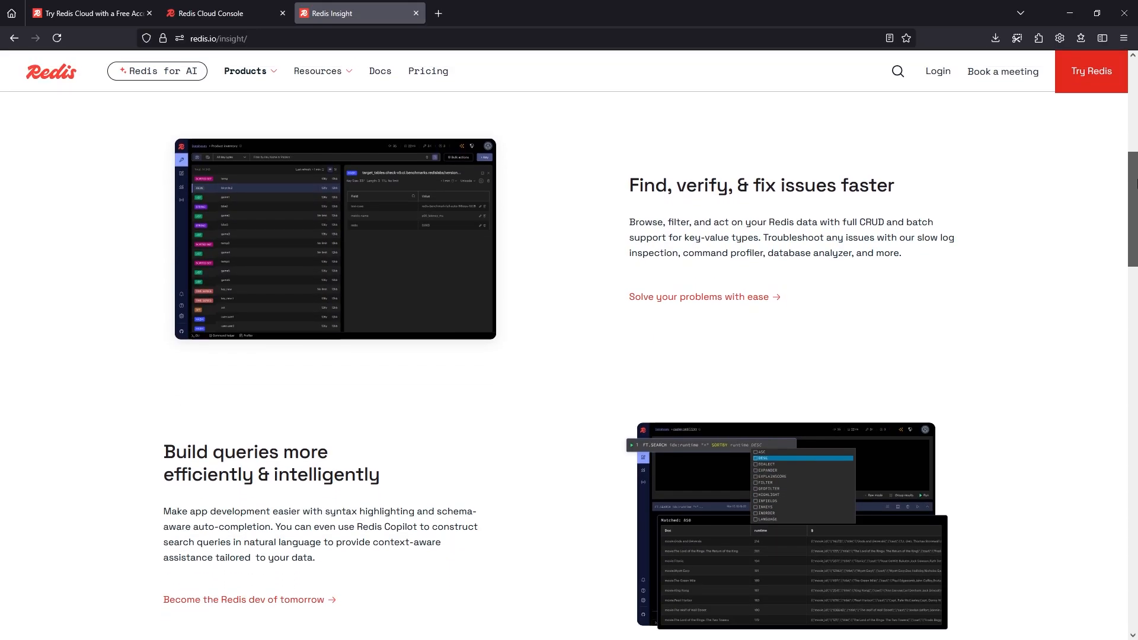
scroll("down", 3)
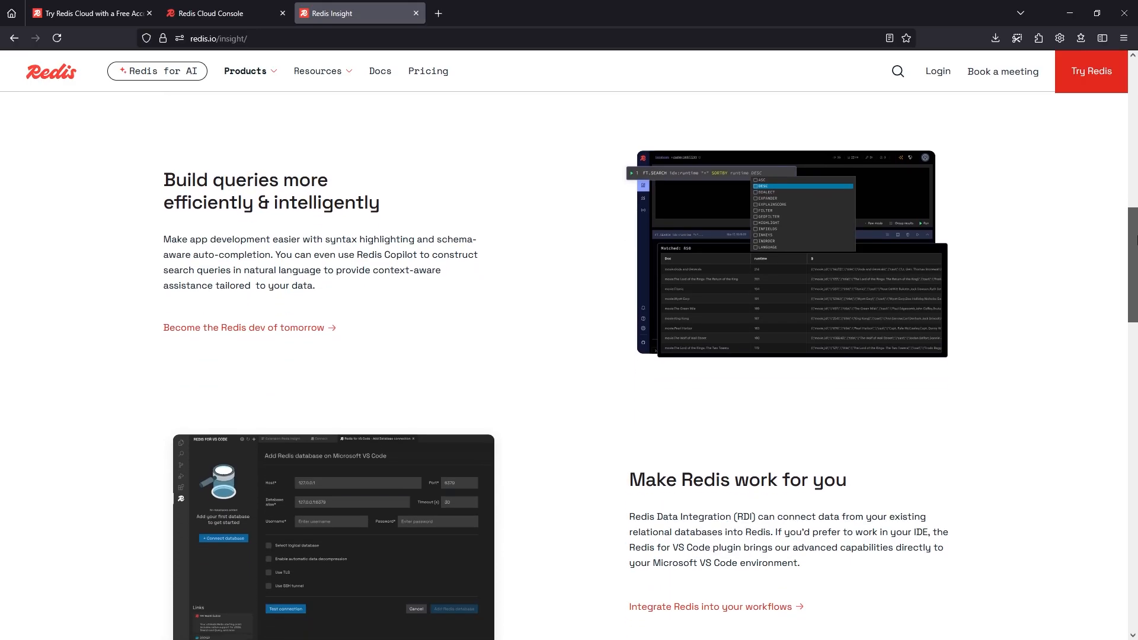
scroll("down", 3)
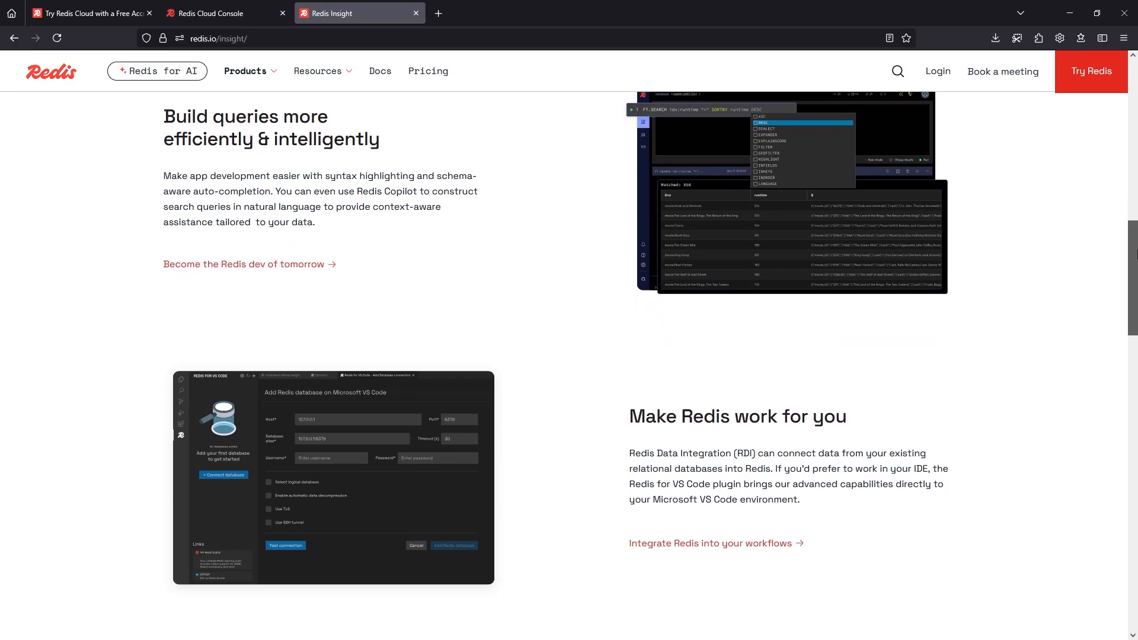
scroll("down", 3)
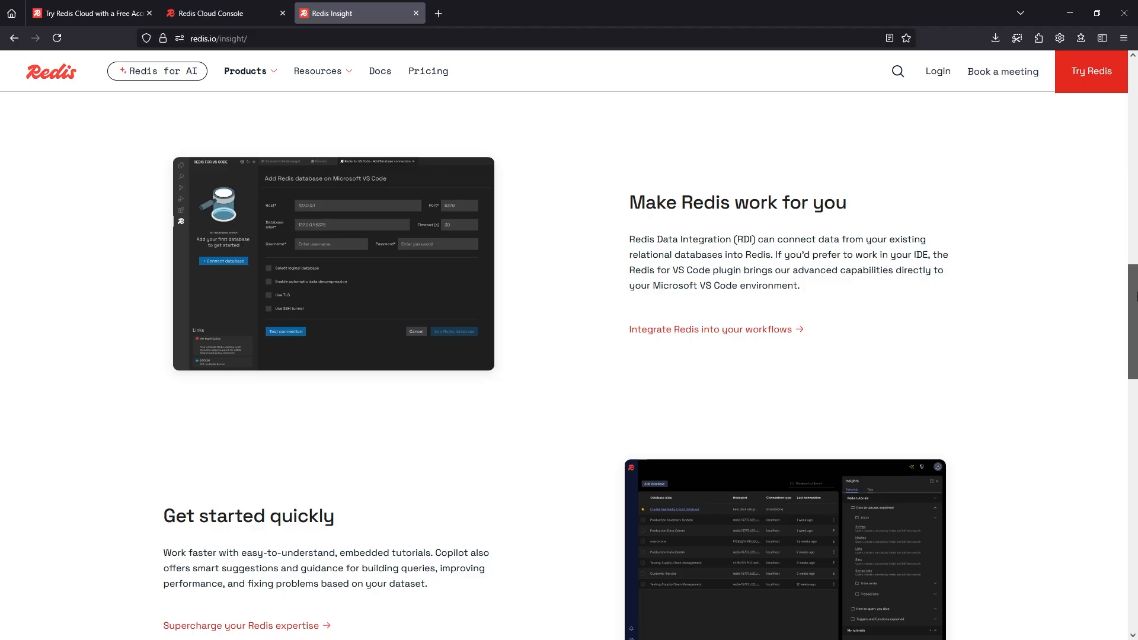
scroll("down", 3)
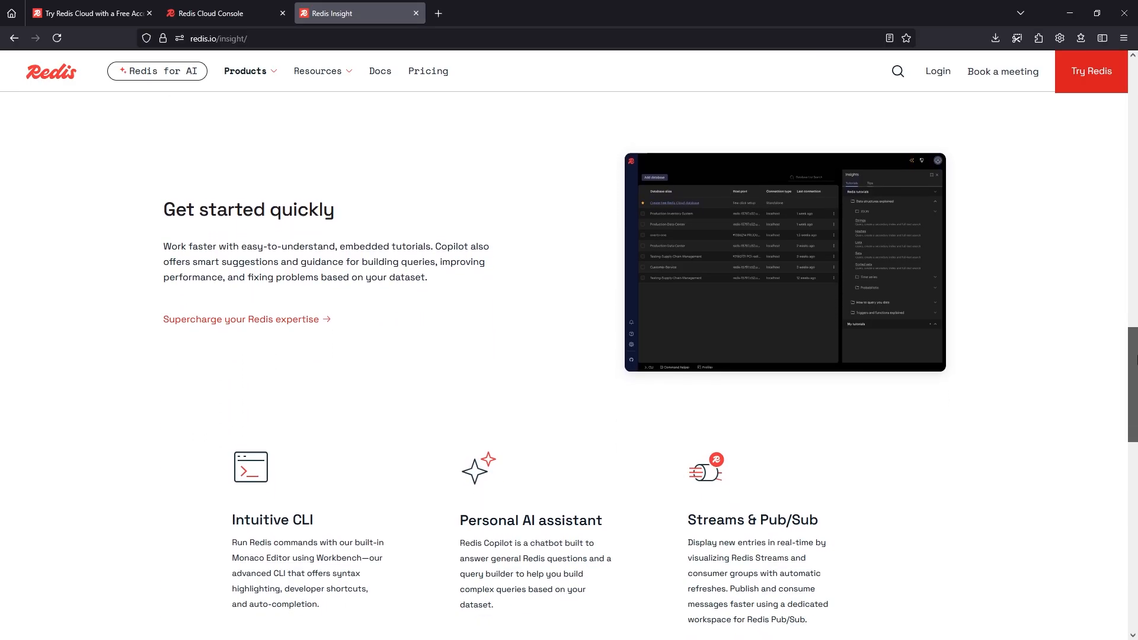
scroll("down", 3)
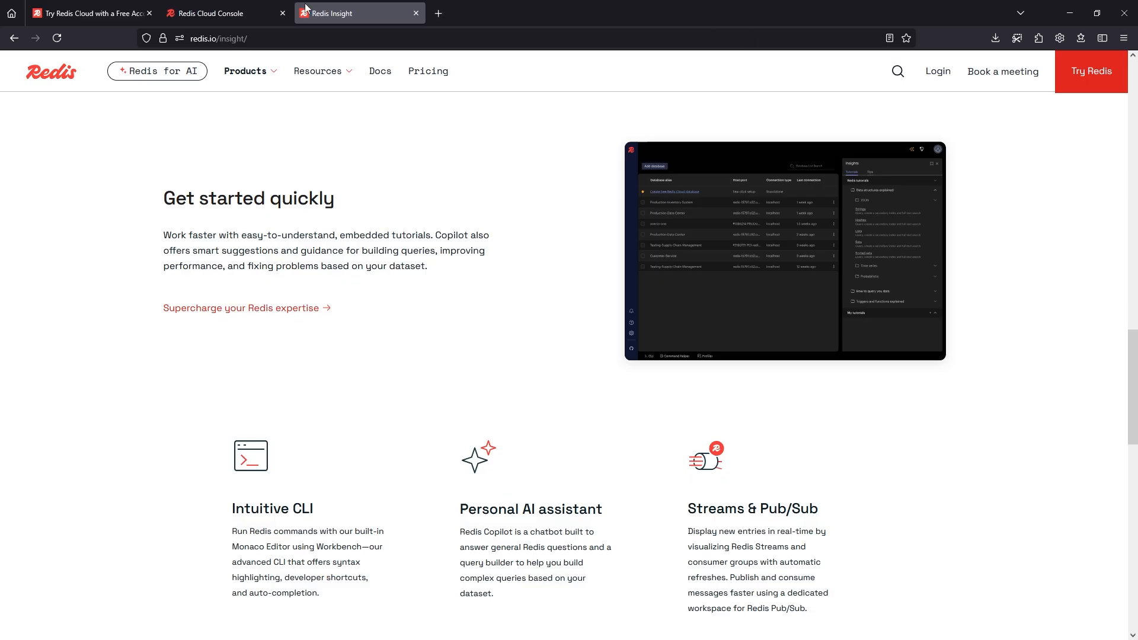
left_click(211, 13)
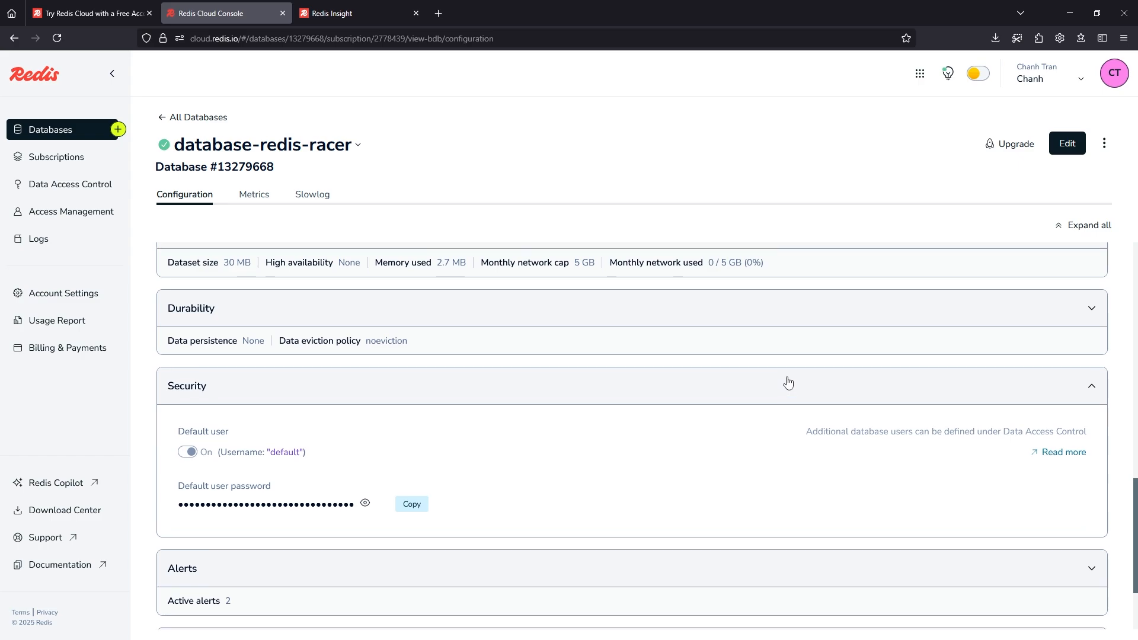
Launch Redis Insight web for database-redis-racer from the Connect options
scroll("up", 3)
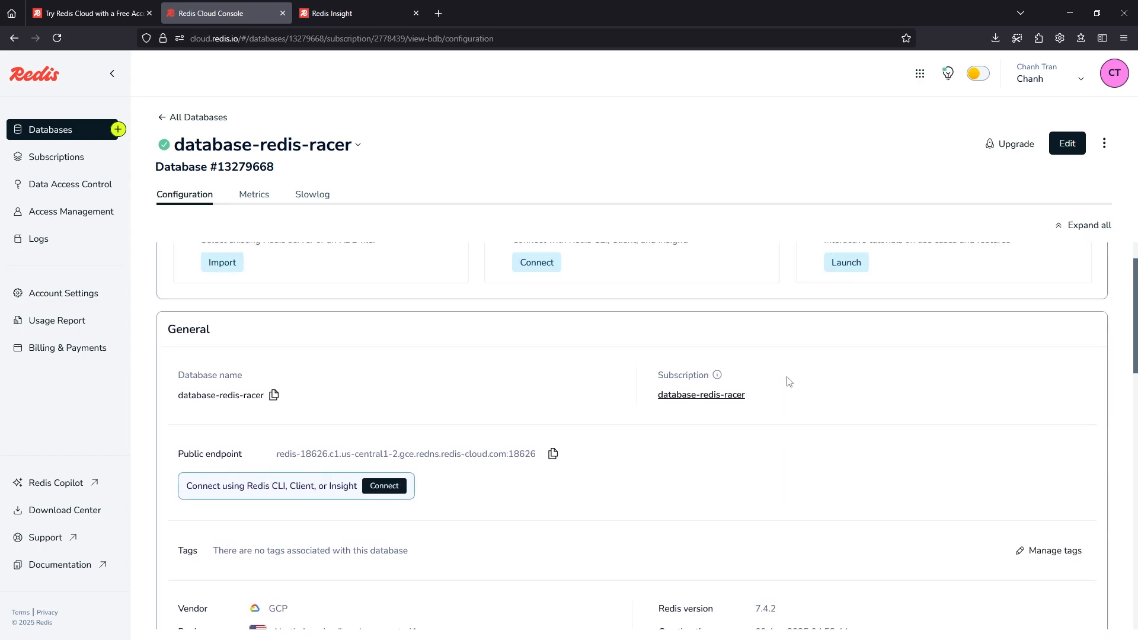
mouse_move(180, 359)
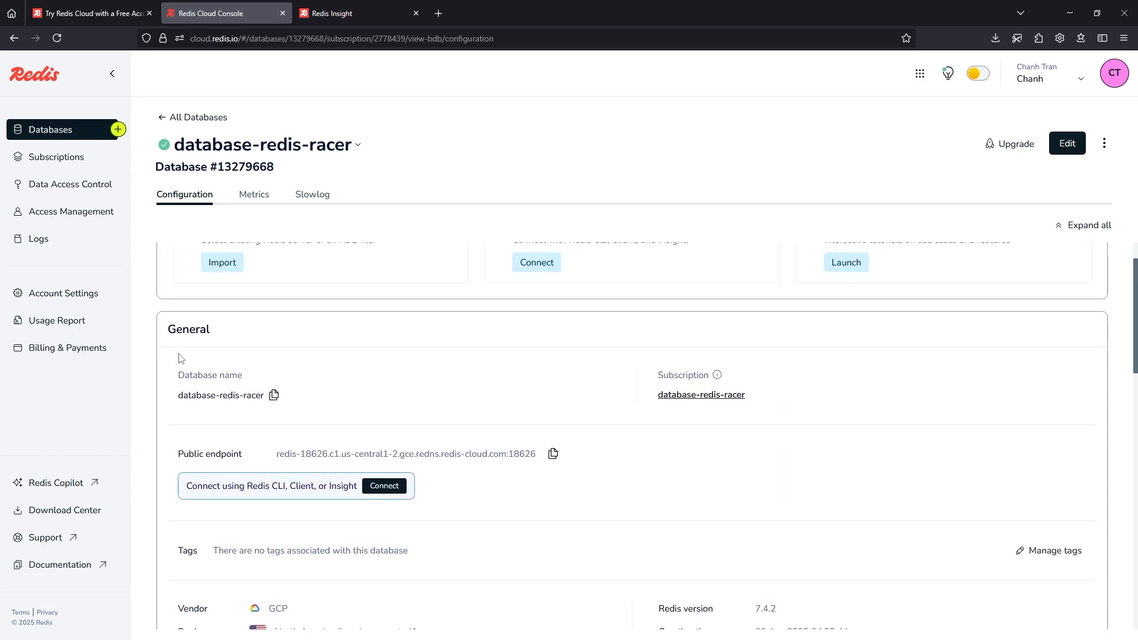
mouse_move(282, 359)
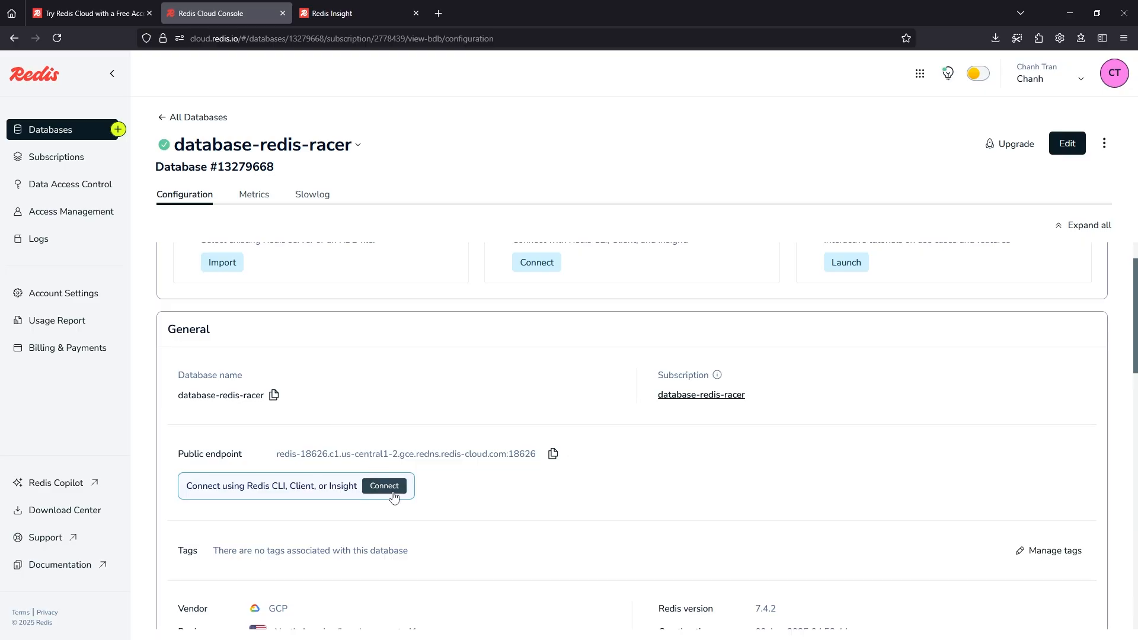
left_click(384, 486)
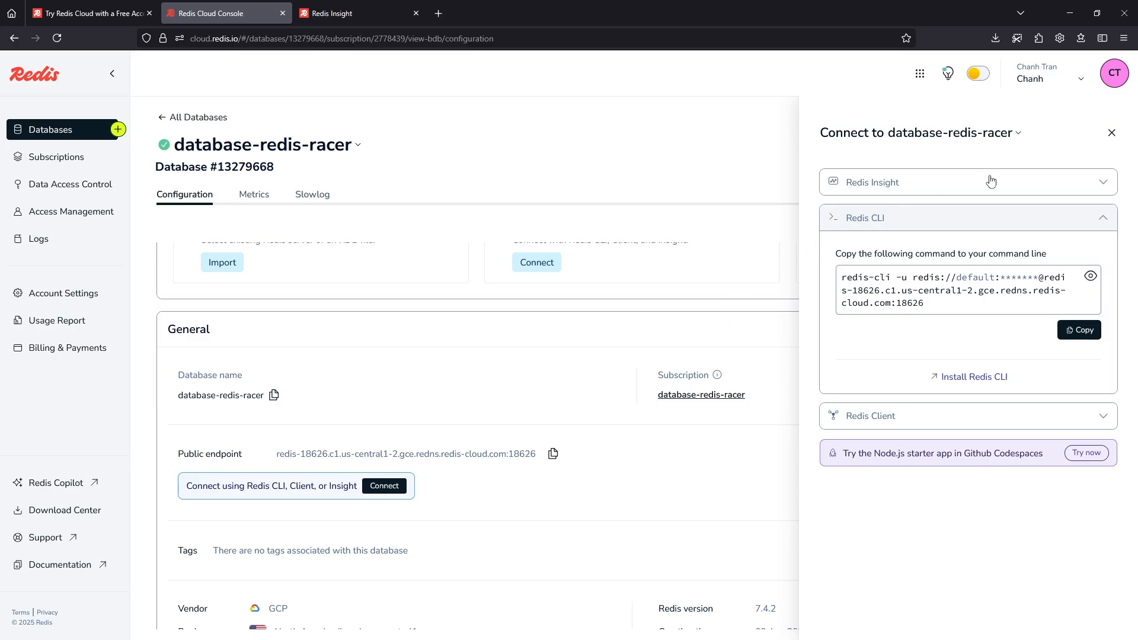
left_click(969, 182)
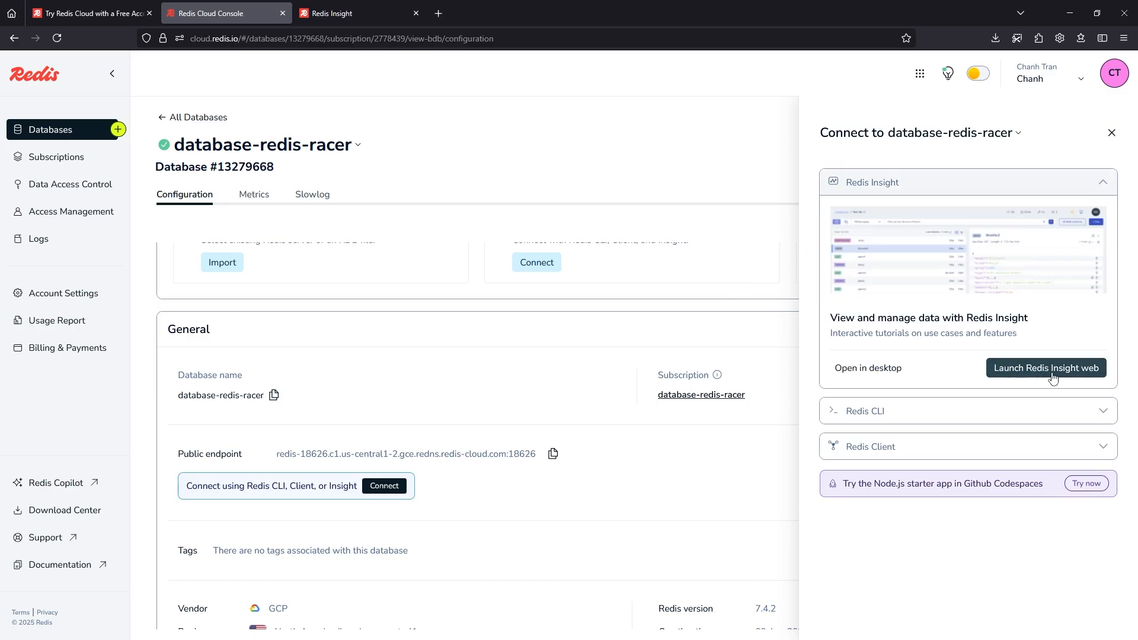
left_click(1045, 368)
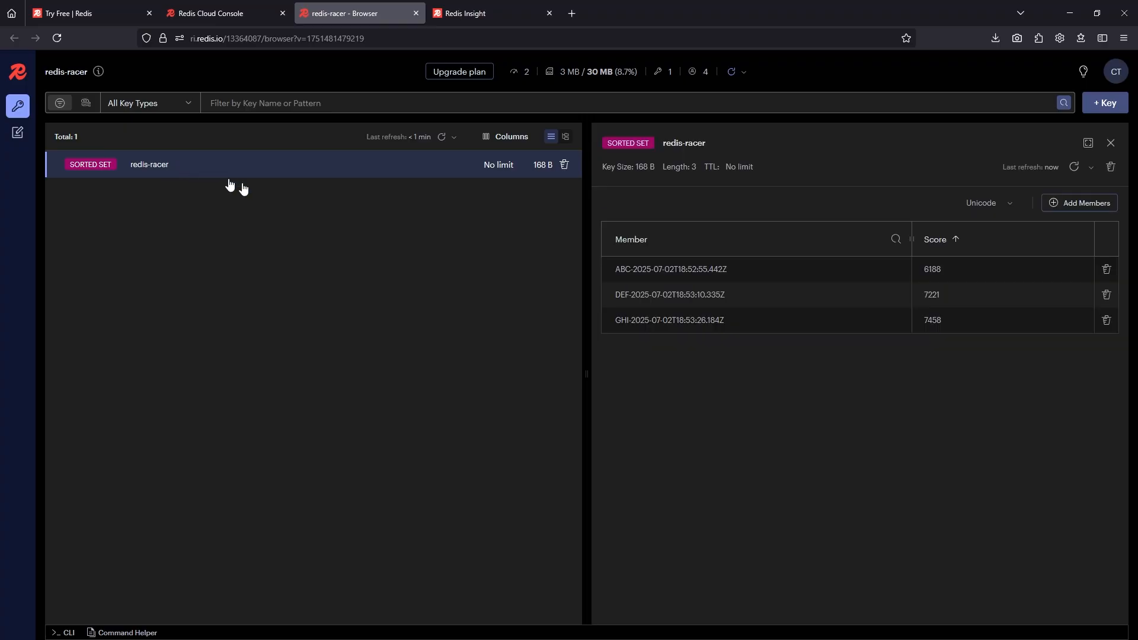
mouse_move(937, 356)
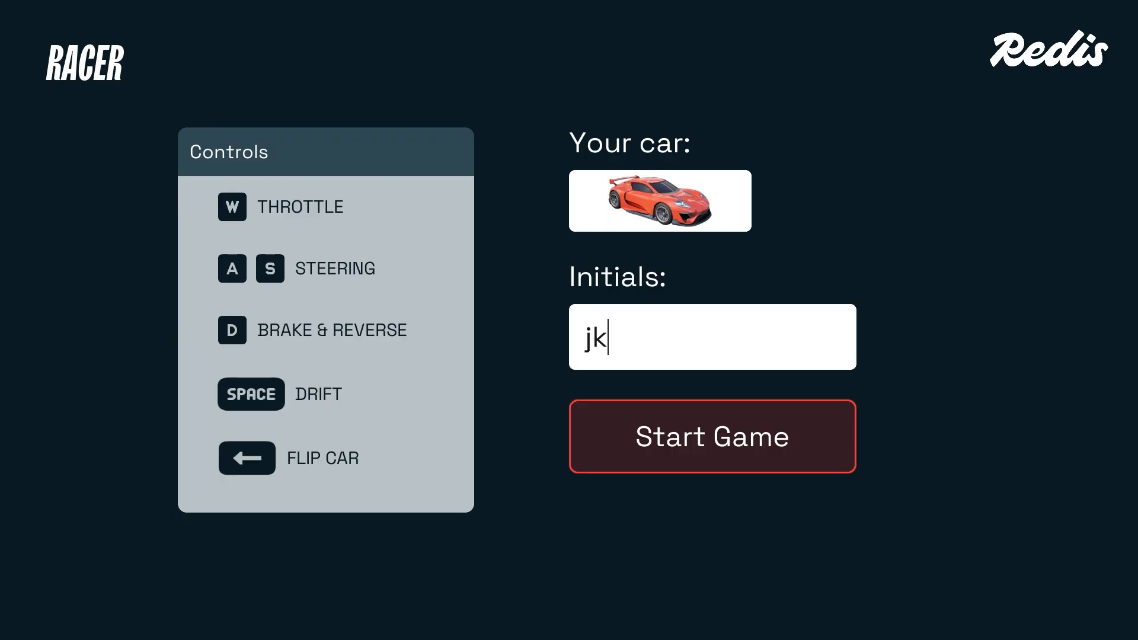
Start a new race as player JK after viewing the redis-racer sorted set scores
left_click(711, 436)
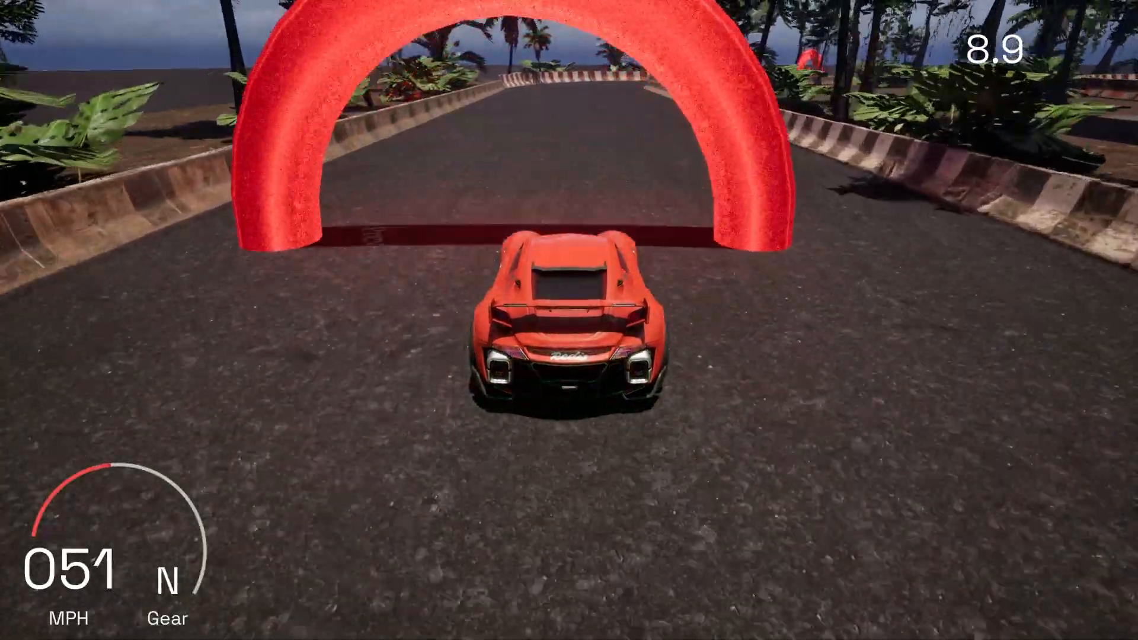